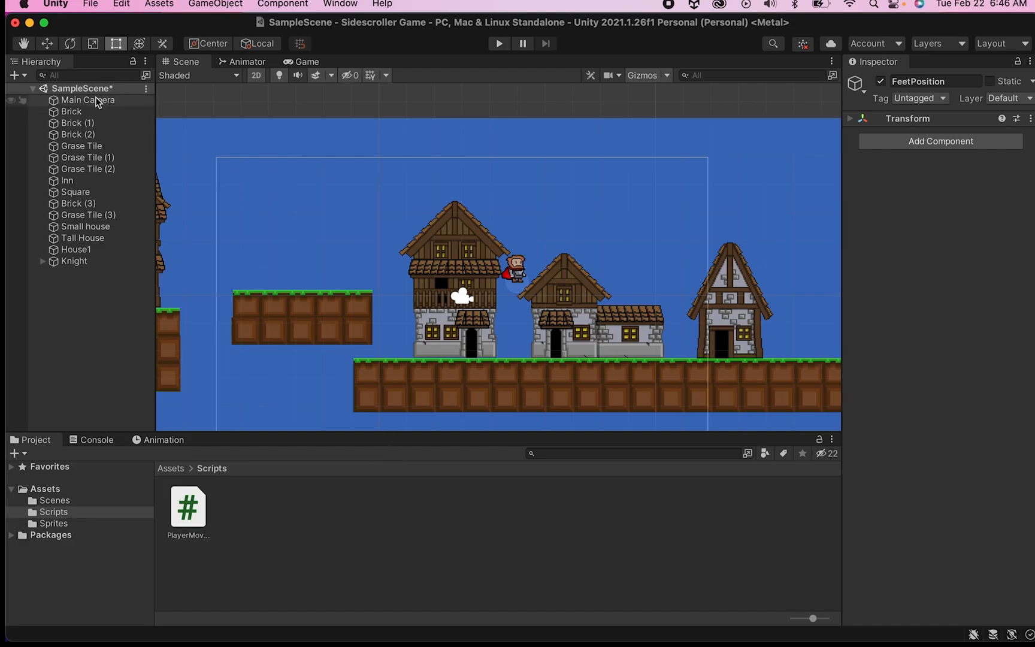
Step: Select the Main Camera in the Hierarchy so it can be parented under the Knight
{"action": "left_click", "coordinate": [86, 99]}
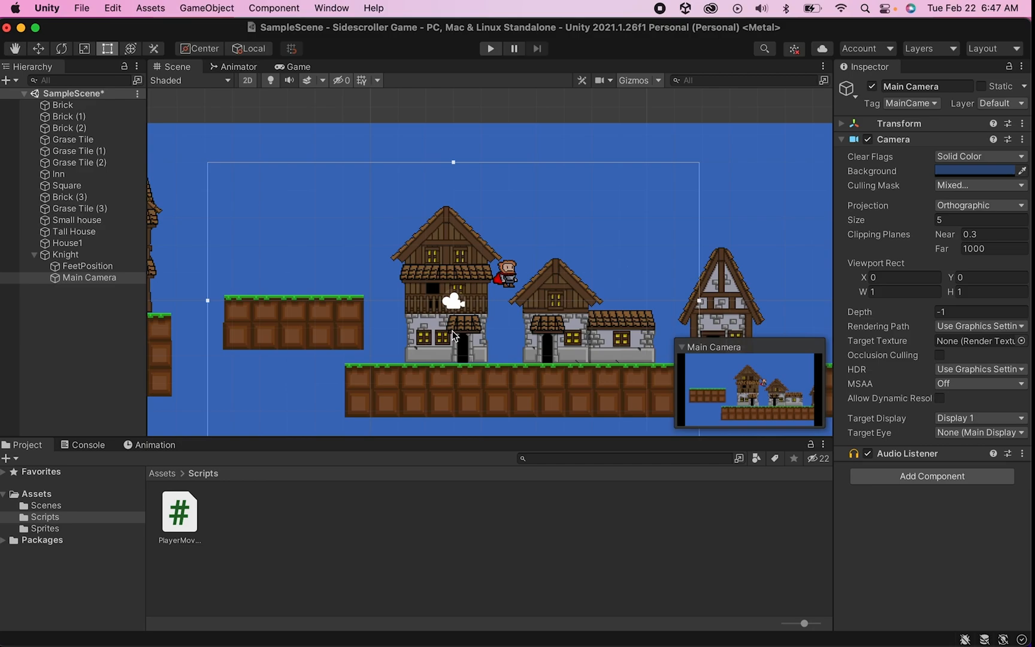
{"action": "mouse_move", "coordinate": [287, 544]}
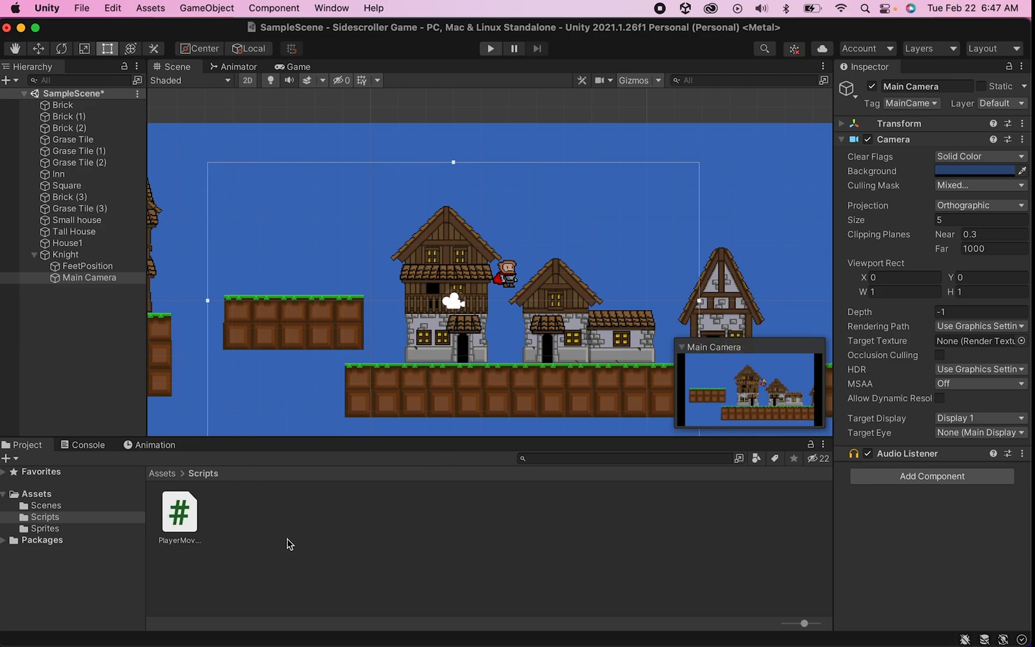
Step: Unparent Main Camera, create a CameraFollow C# script in Scripts, and attach it to Main Camera
{"action": "left_click", "coordinate": [66, 254]}
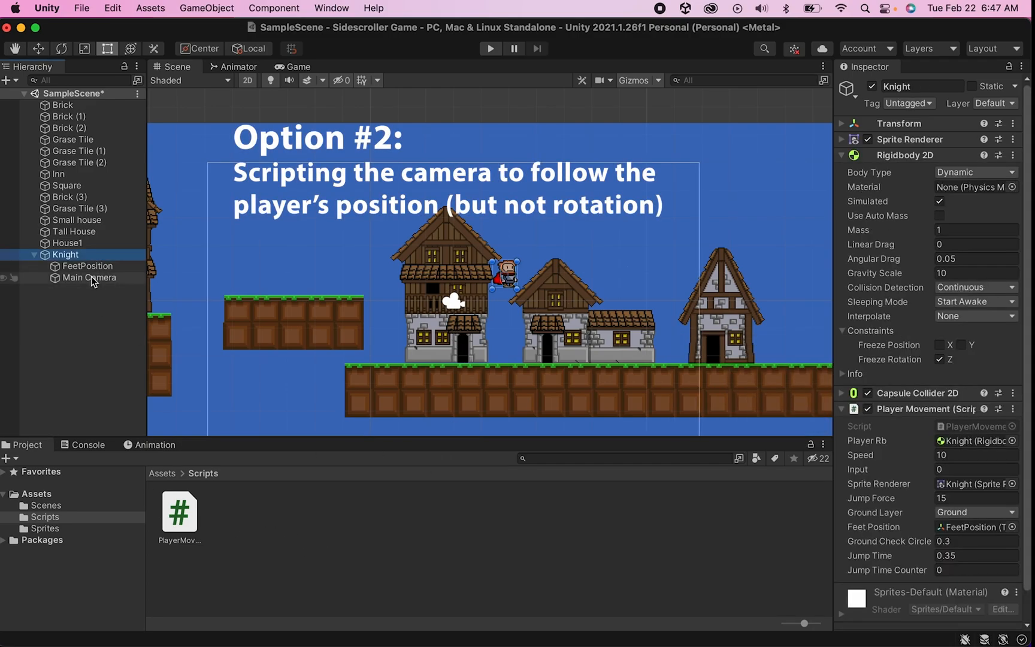
{"action": "left_click", "coordinate": [88, 278]}
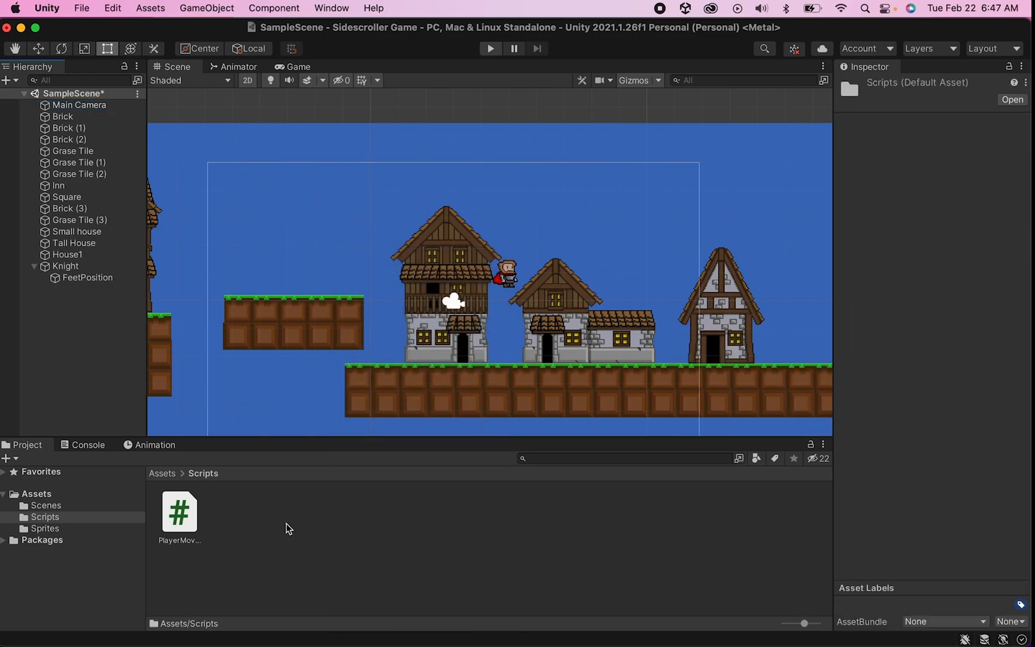
{"action": "right_click", "coordinate": [287, 528]}
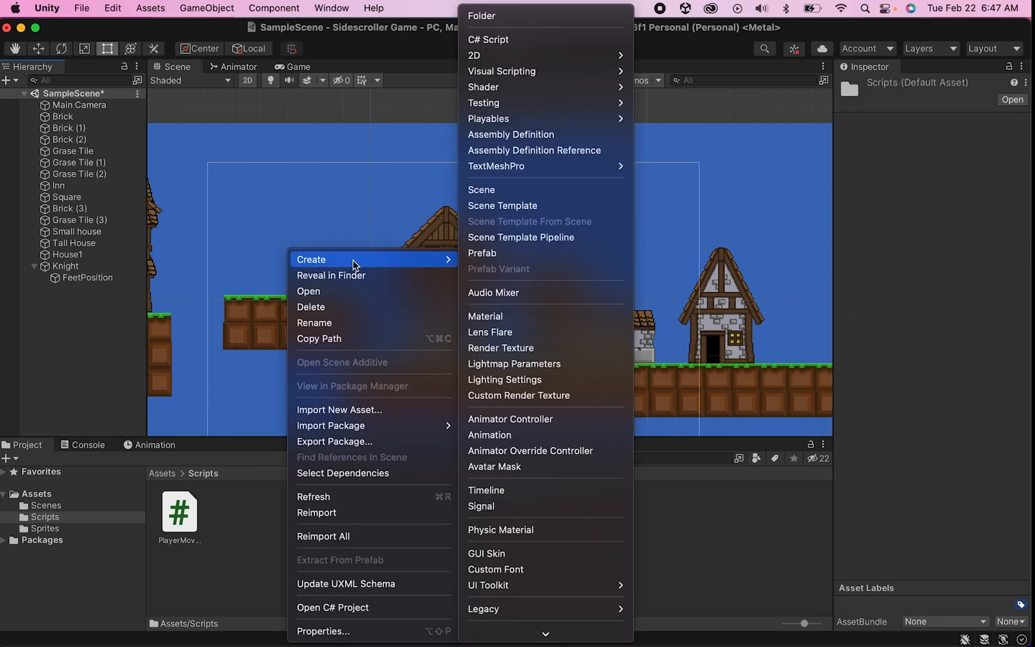
{"action": "mouse_move", "coordinate": [564, 40]}
{"action": "type", "text": "CameraFollow"}
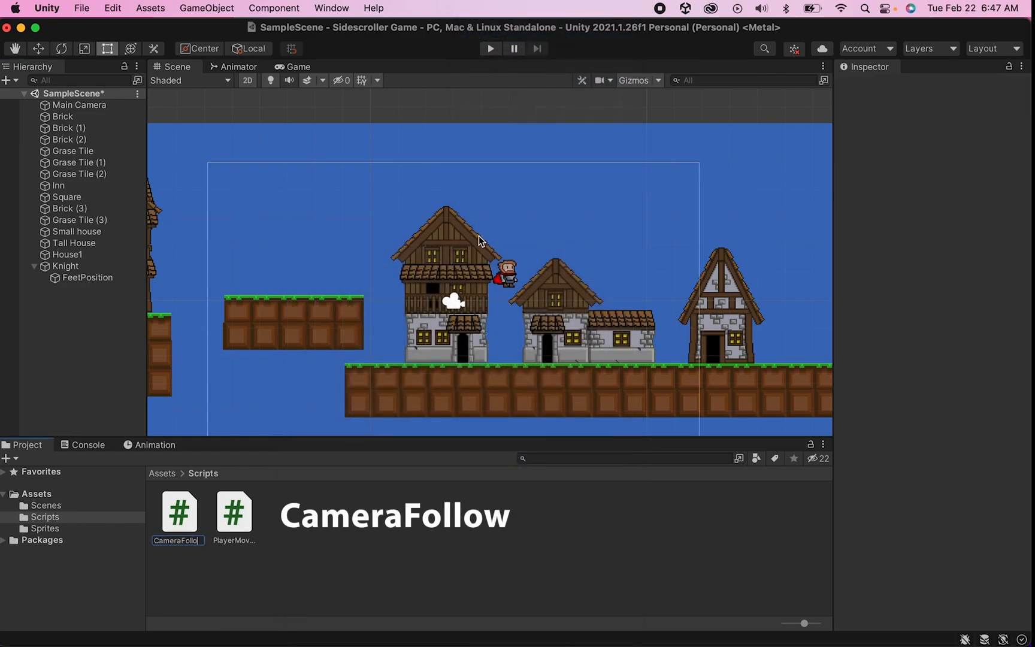
{"action": "left_click", "coordinate": [179, 512]}
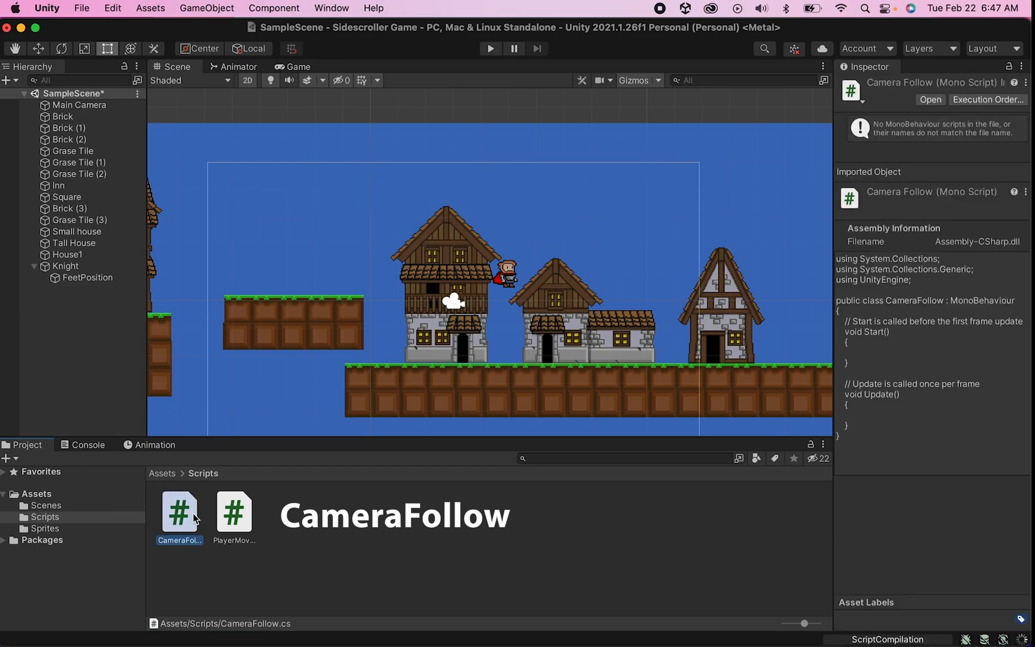
{"action": "left_click", "coordinate": [78, 105]}
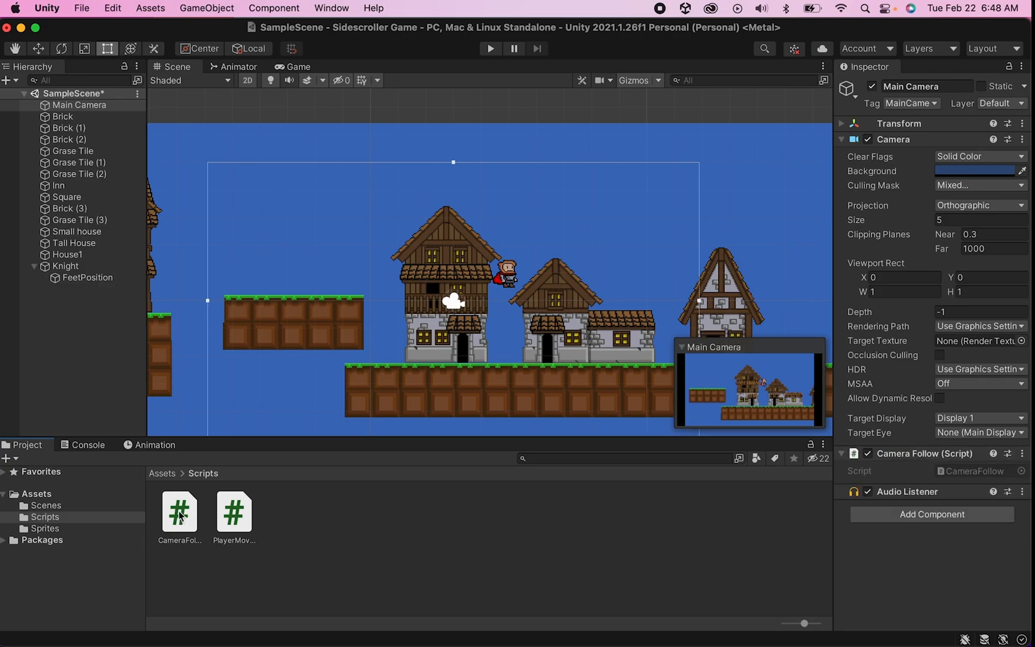
Step: Open CameraFollow in Visual Studio and delete its default Start and Update methods
{"action": "double_click", "coordinate": [179, 512]}
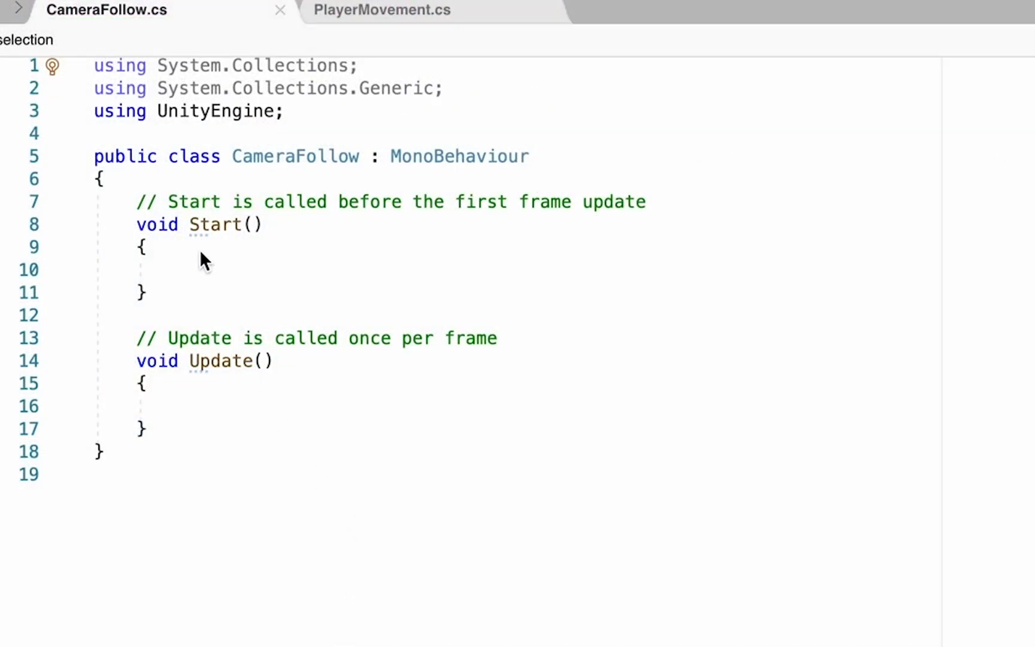
{"action": "left_click", "coordinate": [147, 247]}
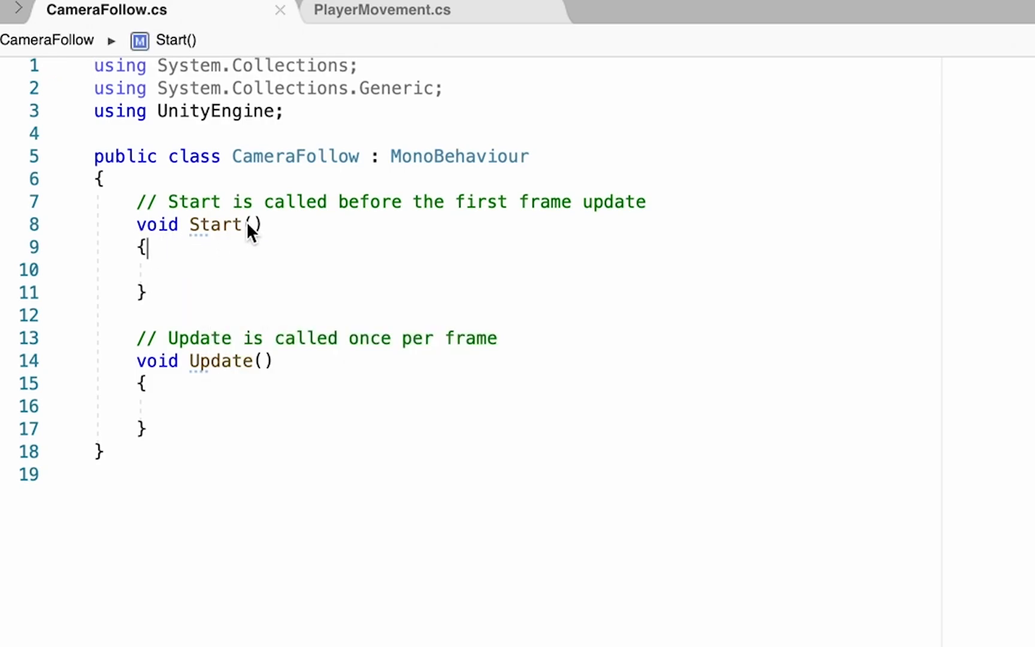
{"action": "left_click", "coordinate": [148, 427]}
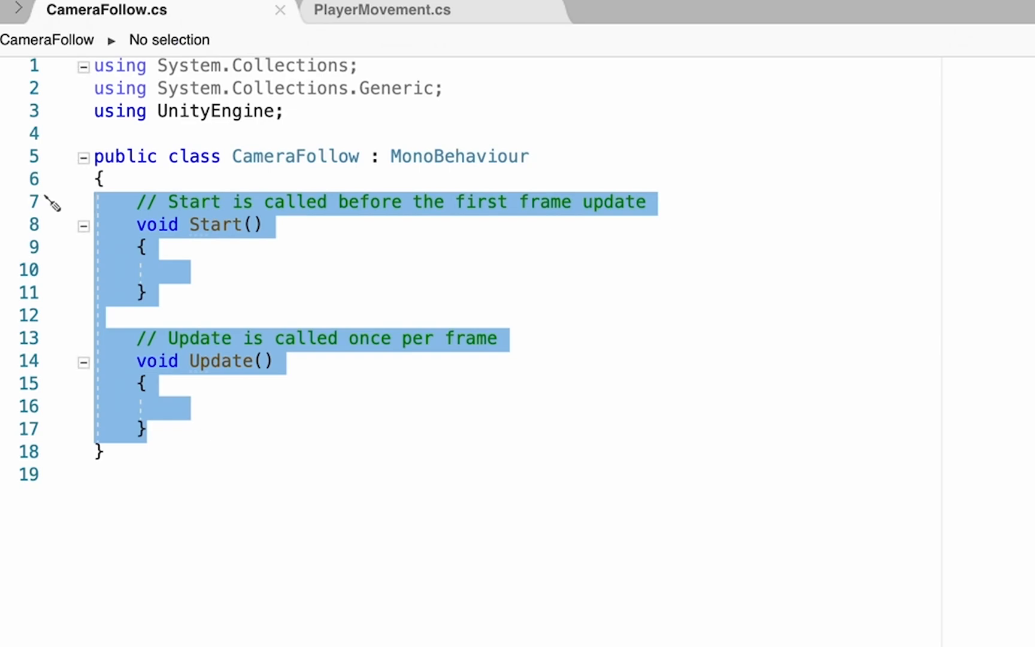
{"action": "key", "text": "Delete"}
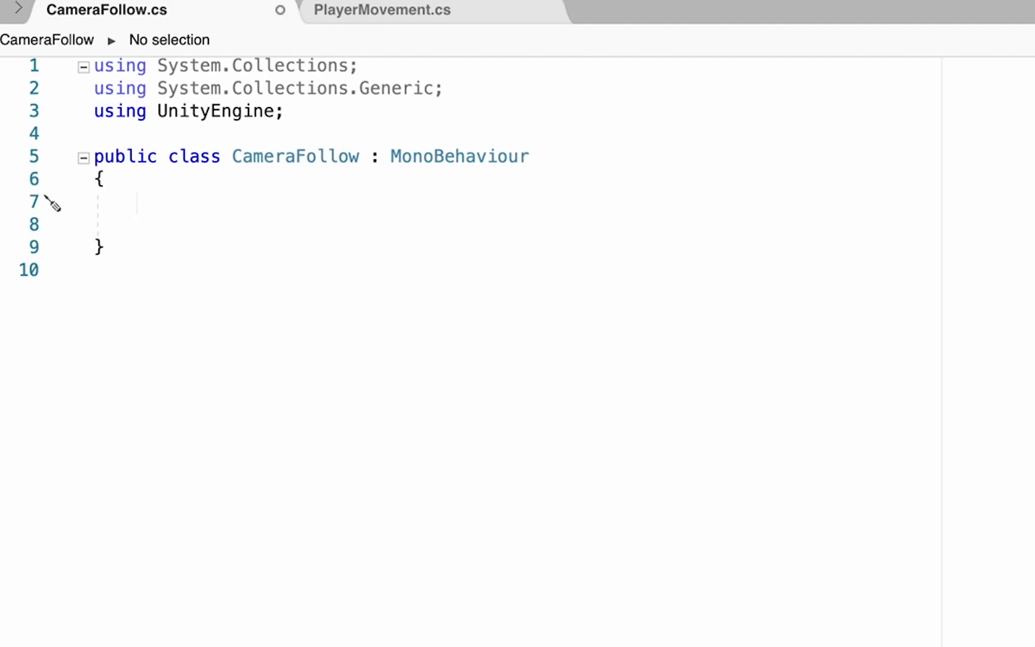
{"action": "mouse_move", "coordinate": [6, 265]}
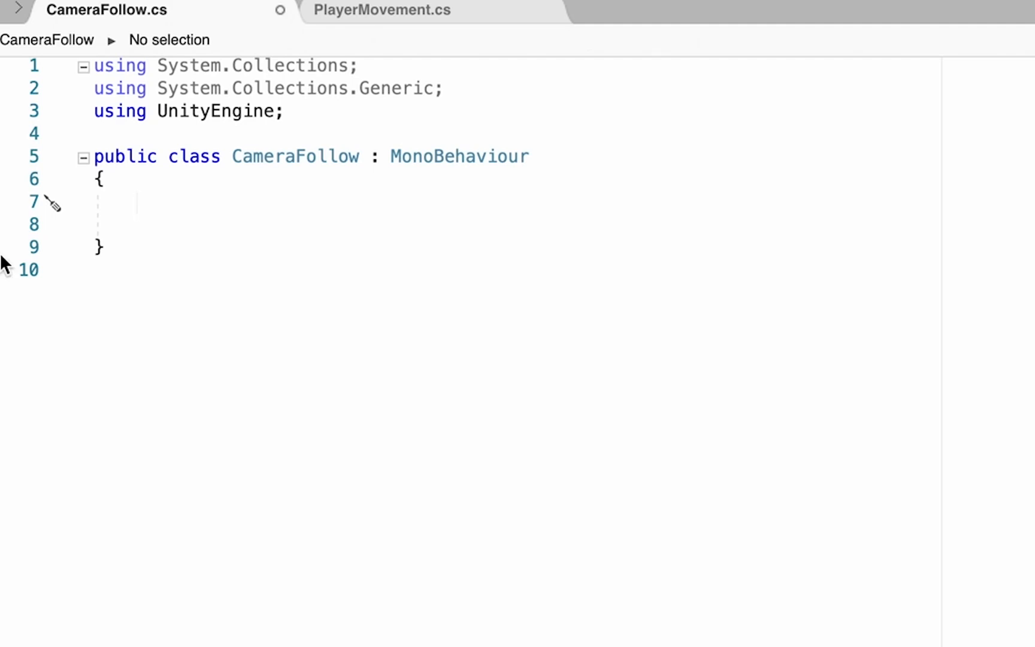
Step: Begin declaring the field 'public Transform playerTransform' inside the class
{"action": "type", "text": "public"}
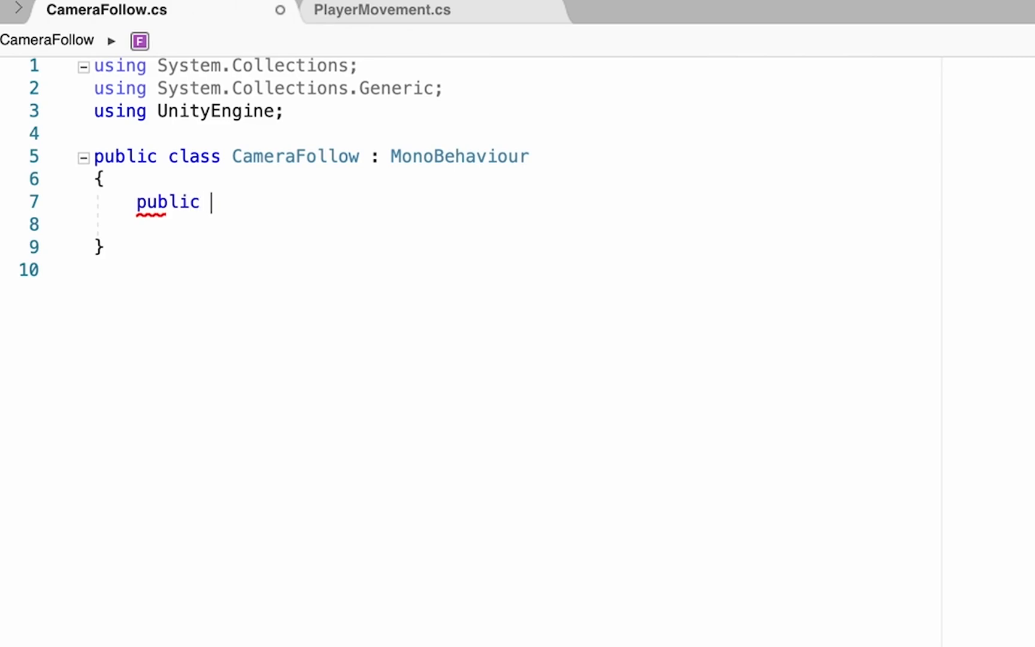
{"action": "type", "text": "Transform"}
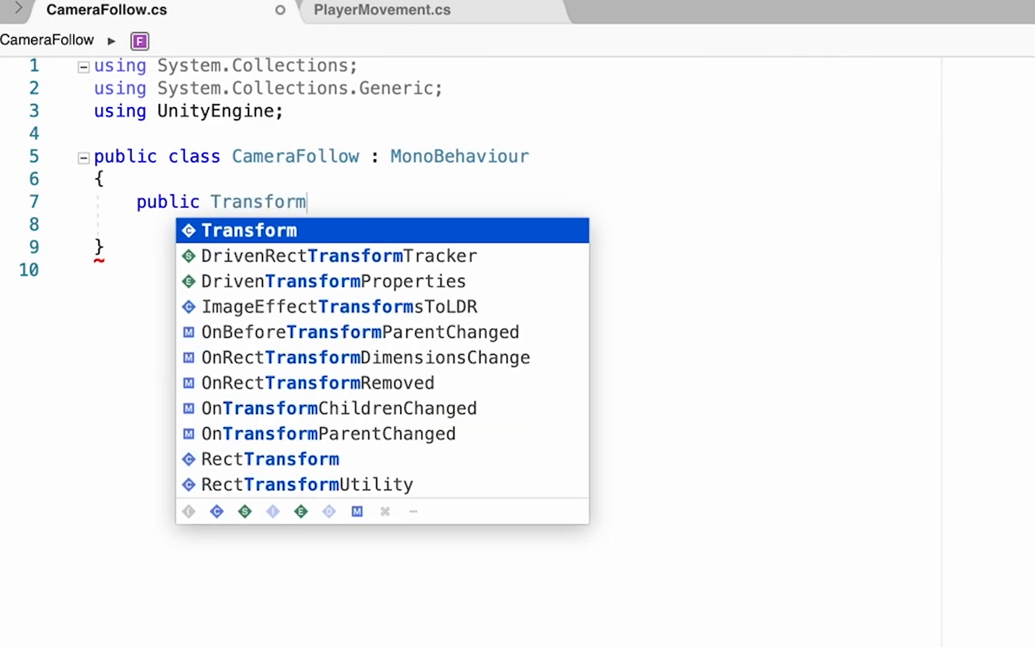
{"action": "type", "text": "playerTran"}
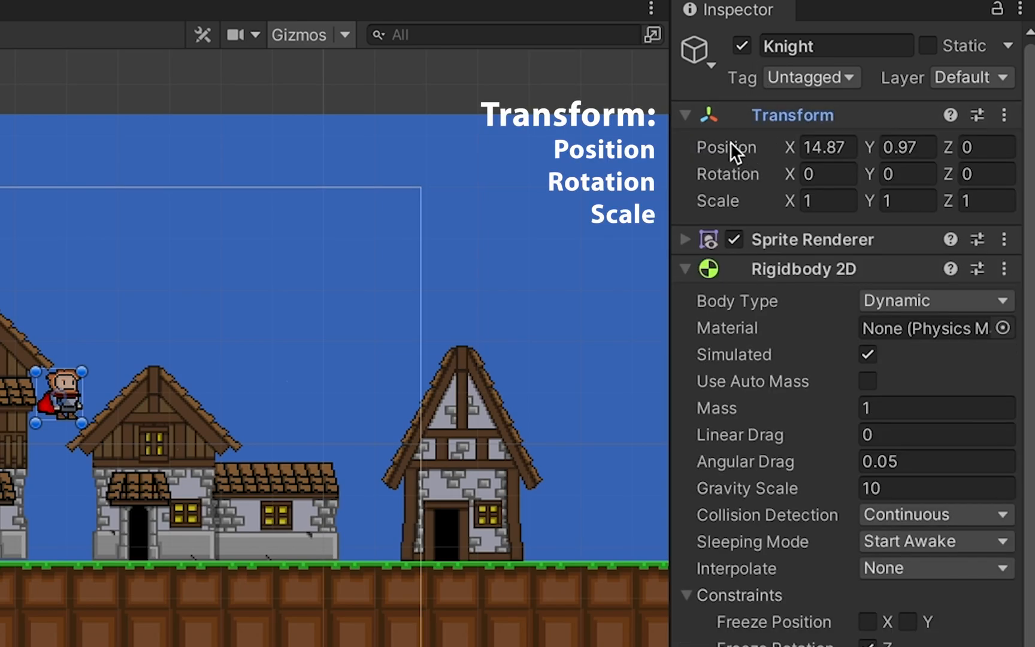
{"action": "mouse_move", "coordinate": [746, 190]}
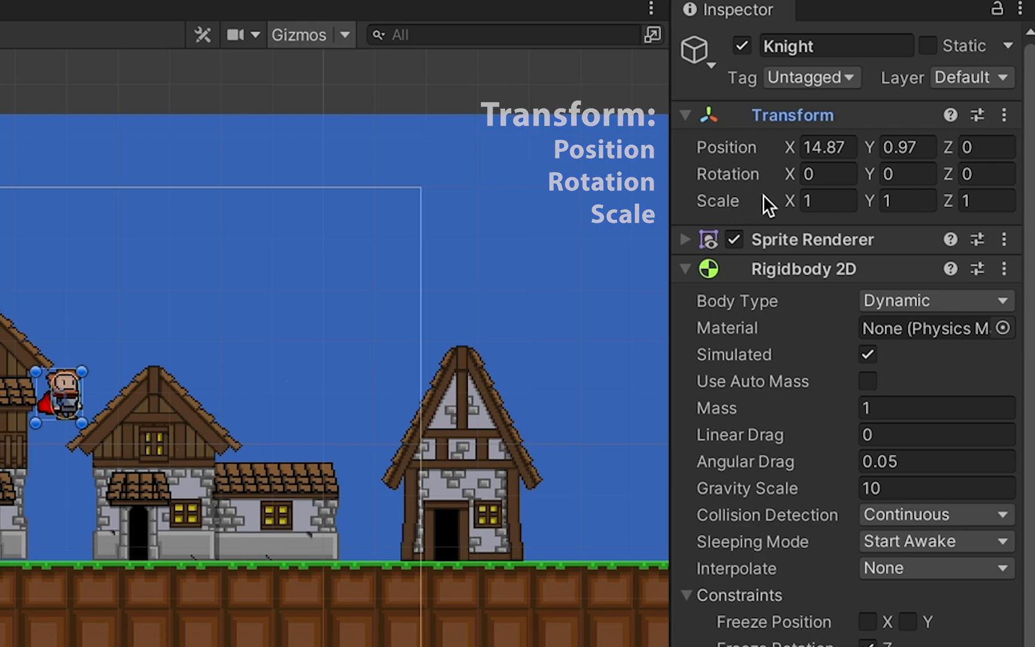
{"action": "left_click", "coordinate": [984, 147]}
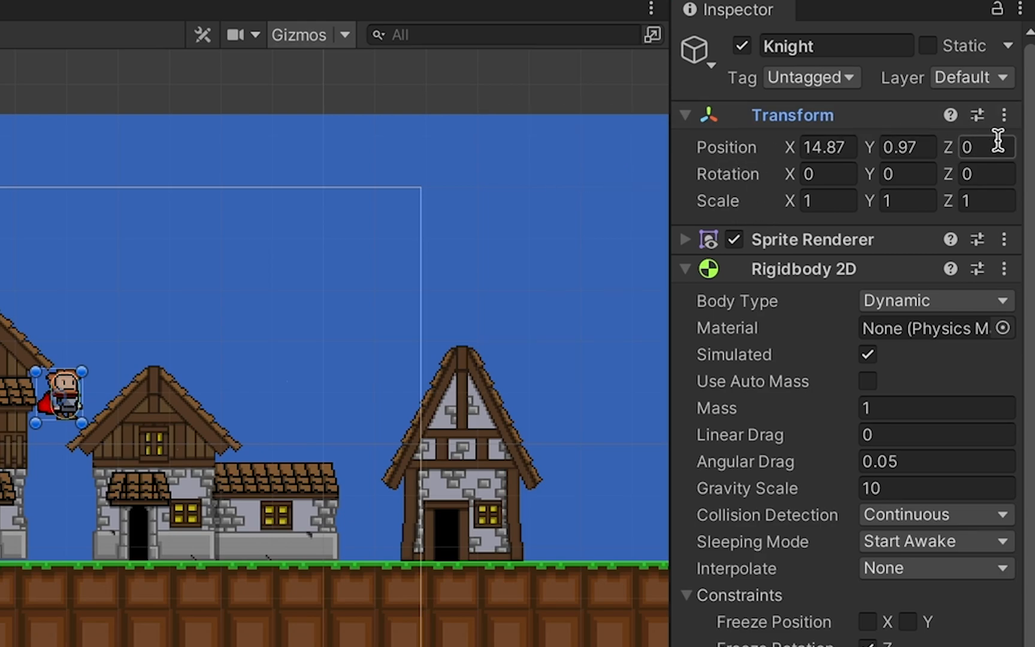
{"action": "left_click", "coordinate": [827, 146]}
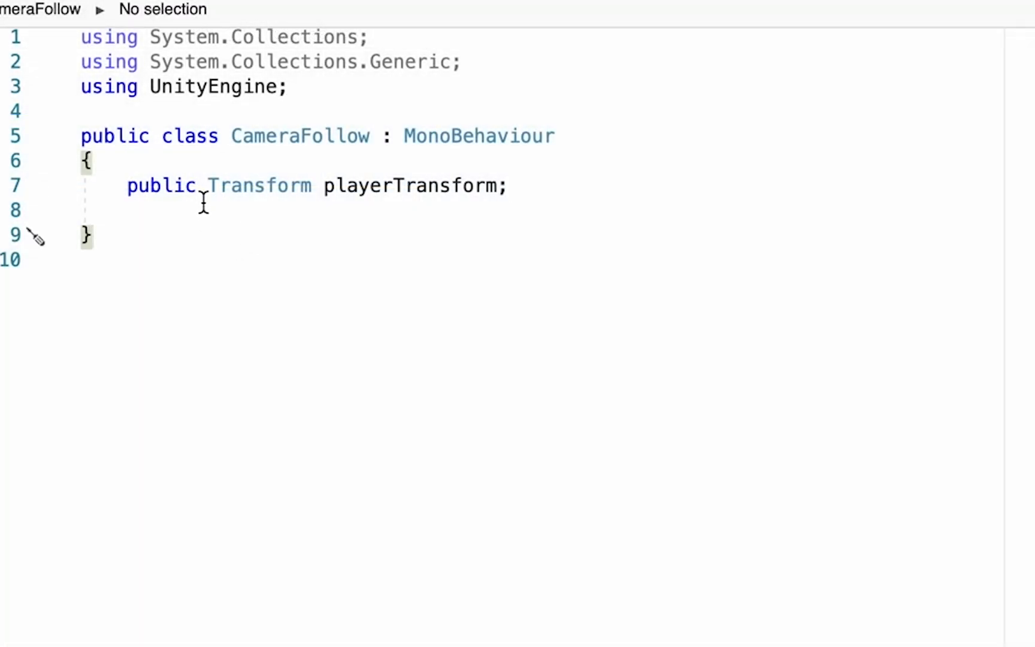
Step: Insert an empty void Update method below the playerTransform field using autocomplete
{"action": "key", "text": "enter"}
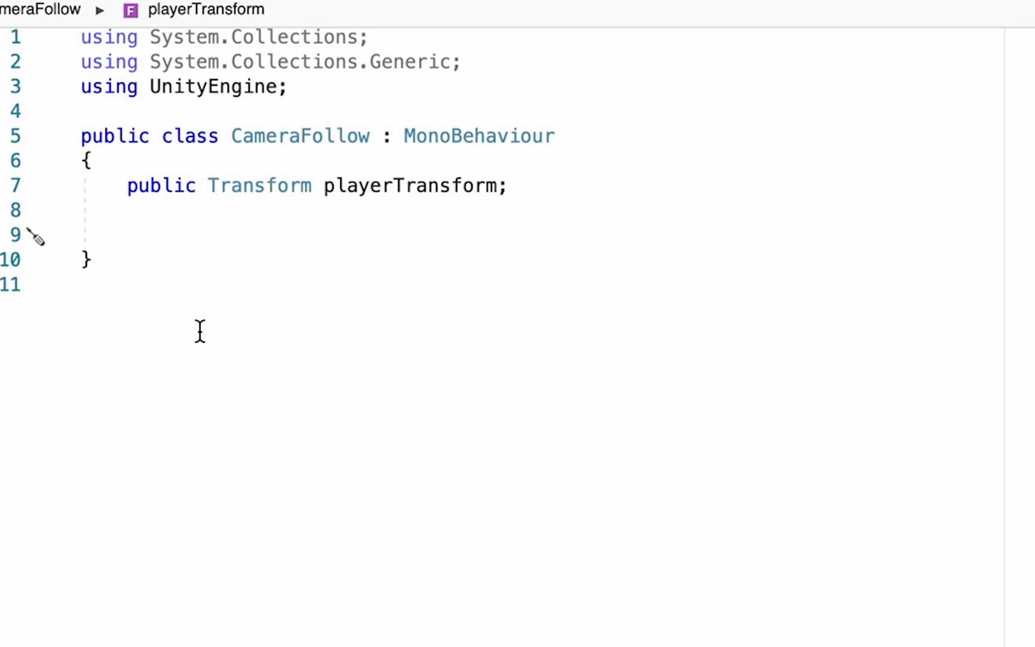
{"action": "type", "text": "v"}
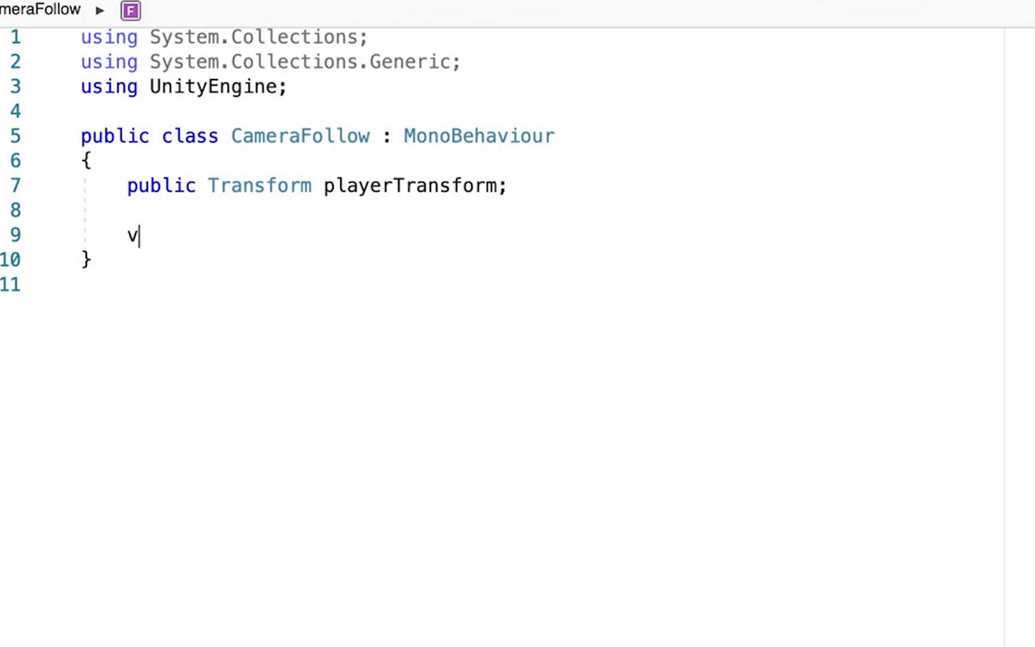
{"action": "type", "text": "oid Upda"}
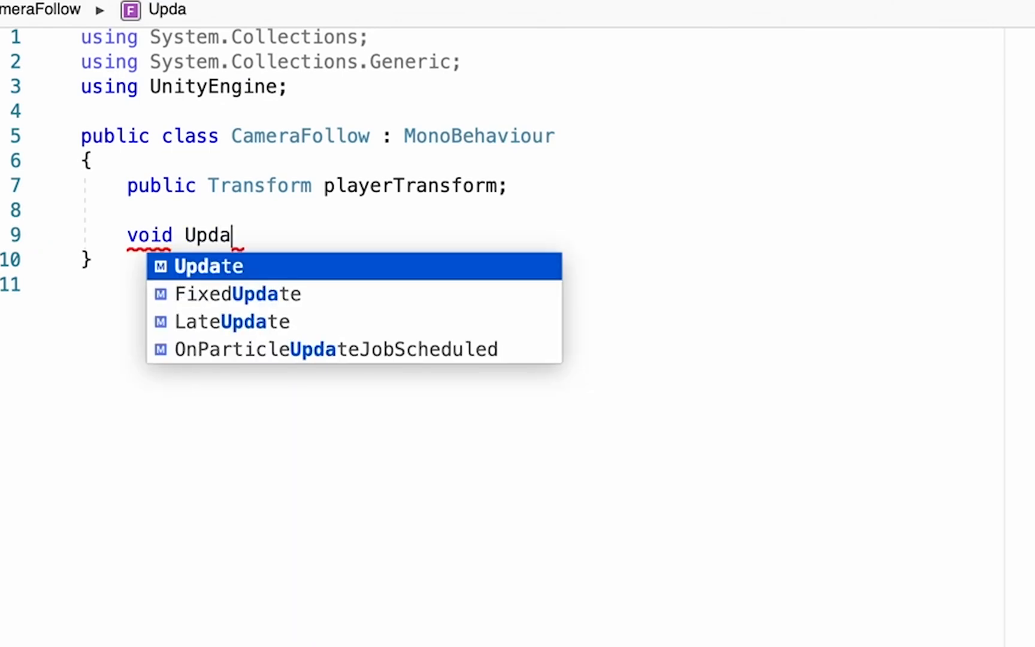
{"action": "left_click", "coordinate": [208, 266]}
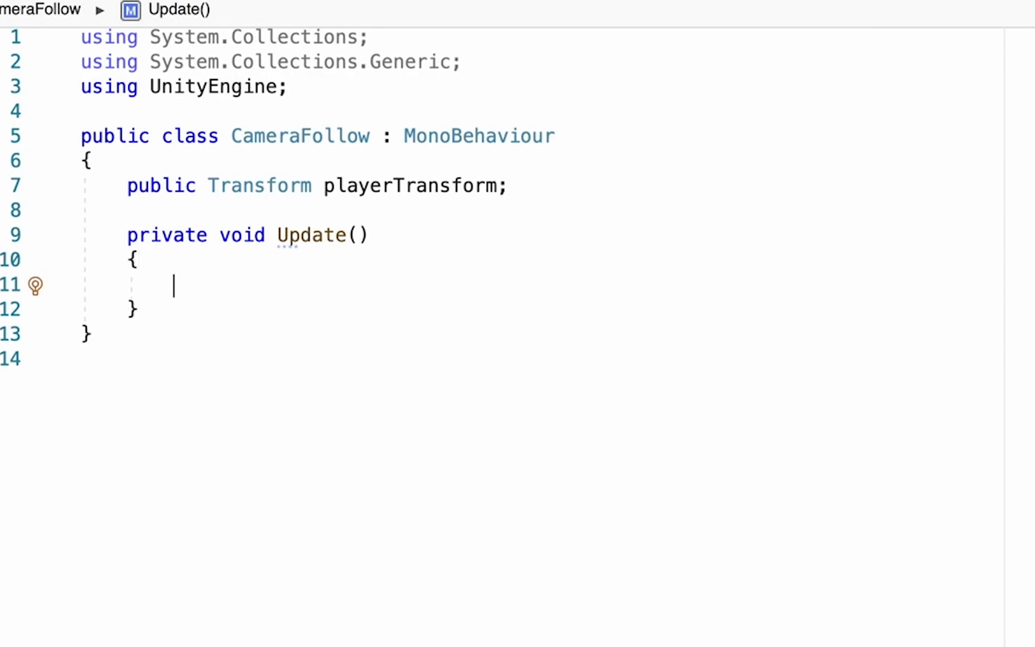
{"action": "mouse_move", "coordinate": [257, 235]}
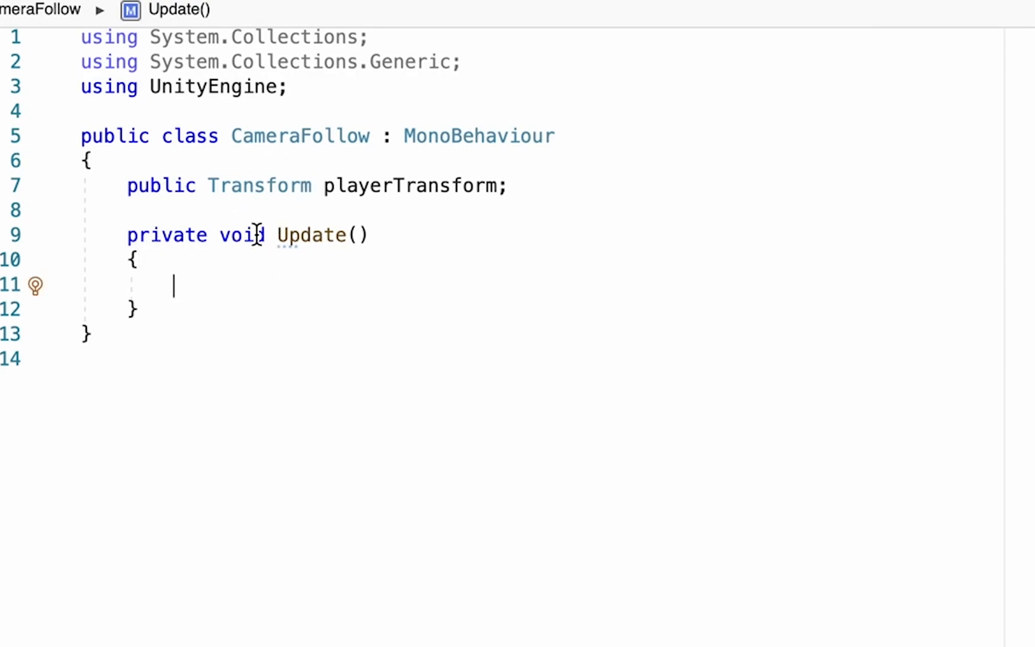
{"action": "mouse_move", "coordinate": [390, 261]}
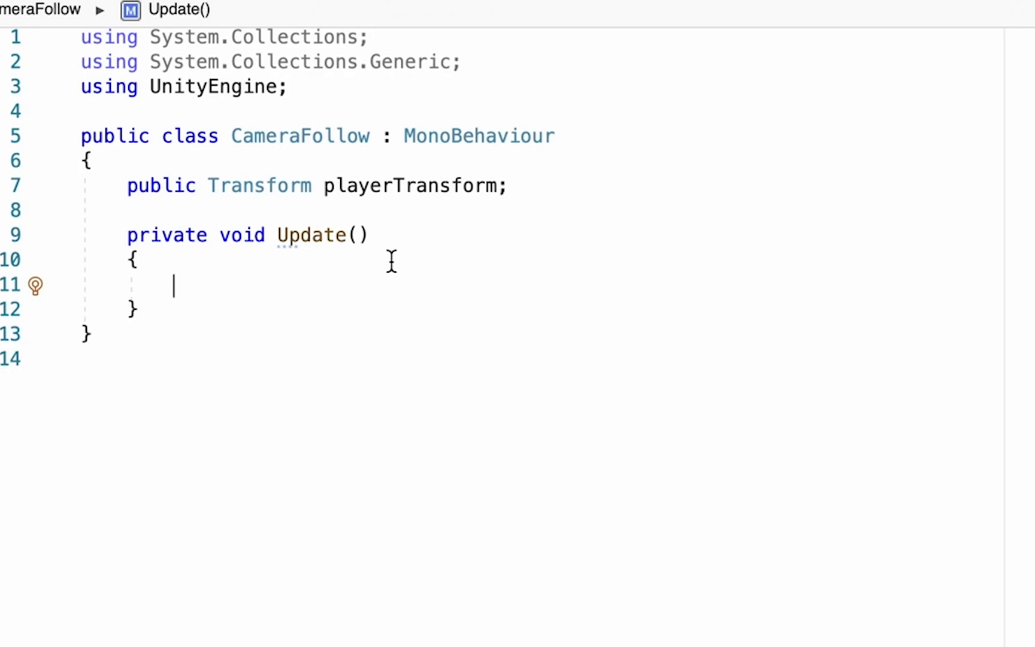
{"action": "mouse_move", "coordinate": [376, 185]}
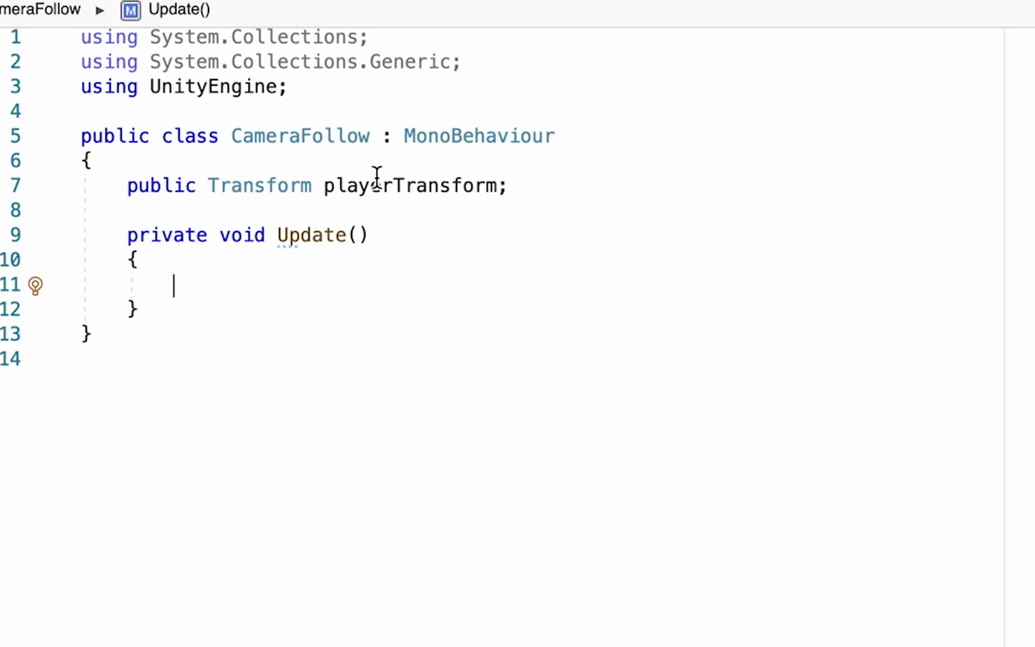
{"action": "mouse_move", "coordinate": [307, 279]}
{"action": "type", "text": "Late"}
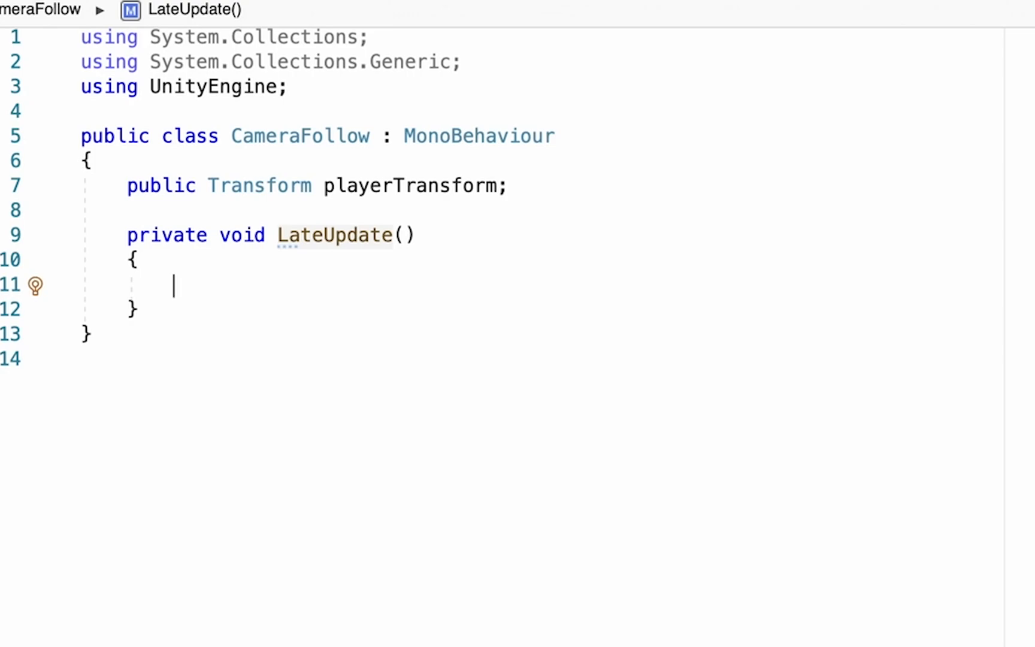
Step: Write 'transform.position = playerTransform.position;' in the camera update method
{"action": "type", "text": "transform."}
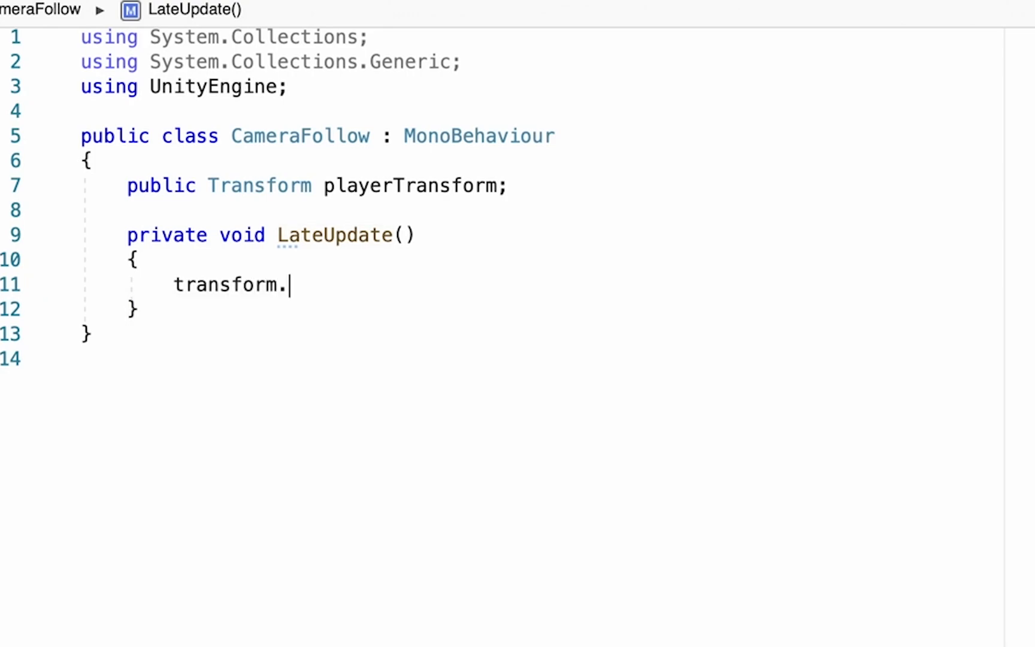
{"action": "type", "text": "position ="}
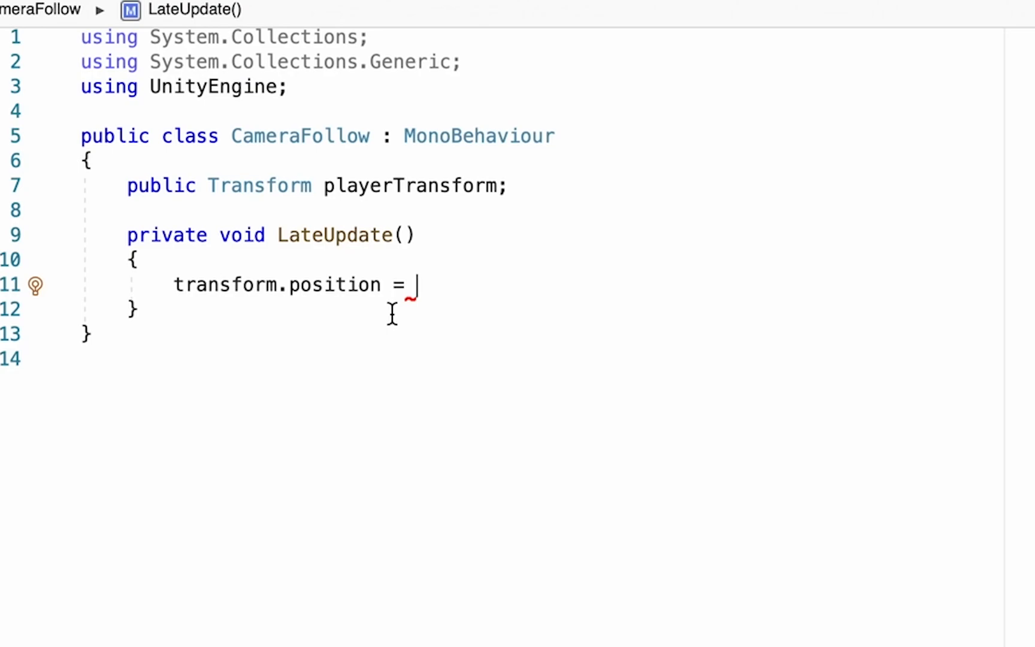
{"action": "mouse_move", "coordinate": [215, 264]}
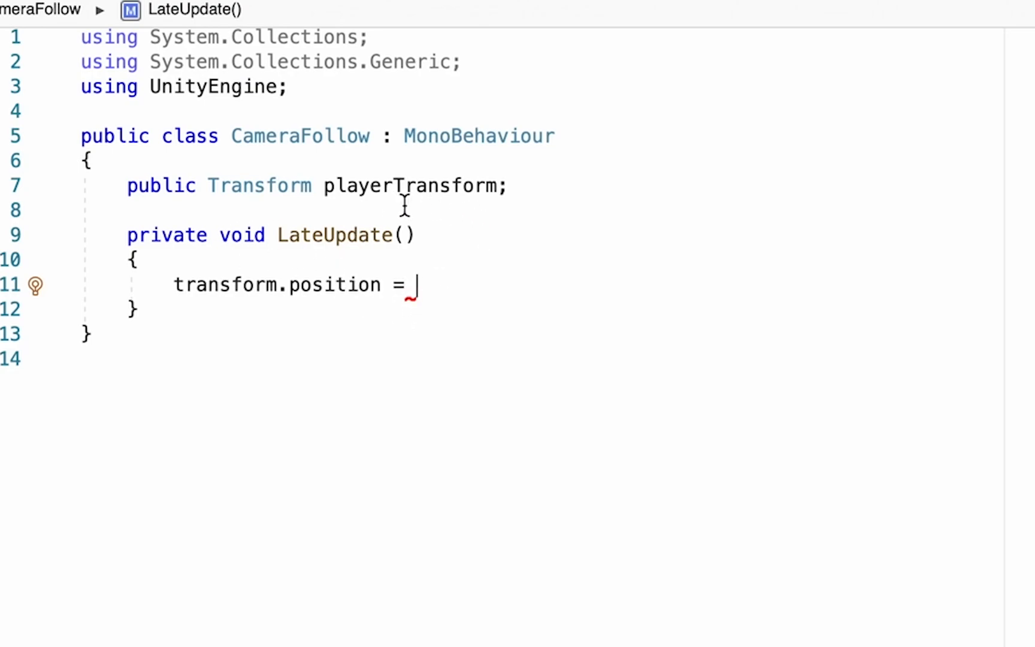
{"action": "type", "text": "playerT"}
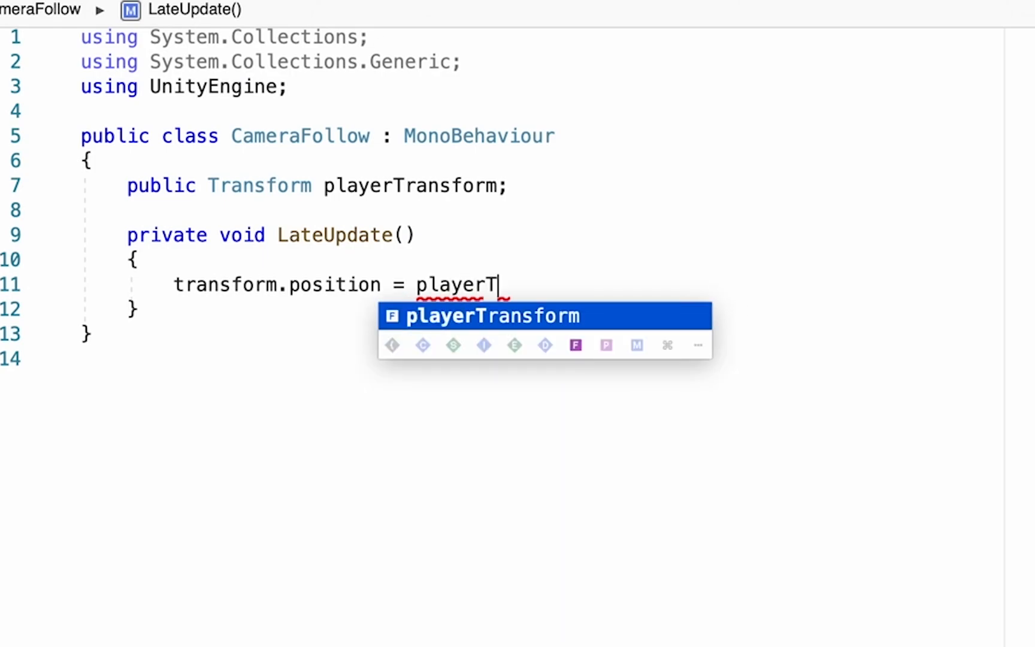
{"action": "type", "text": "ransform.position;"}
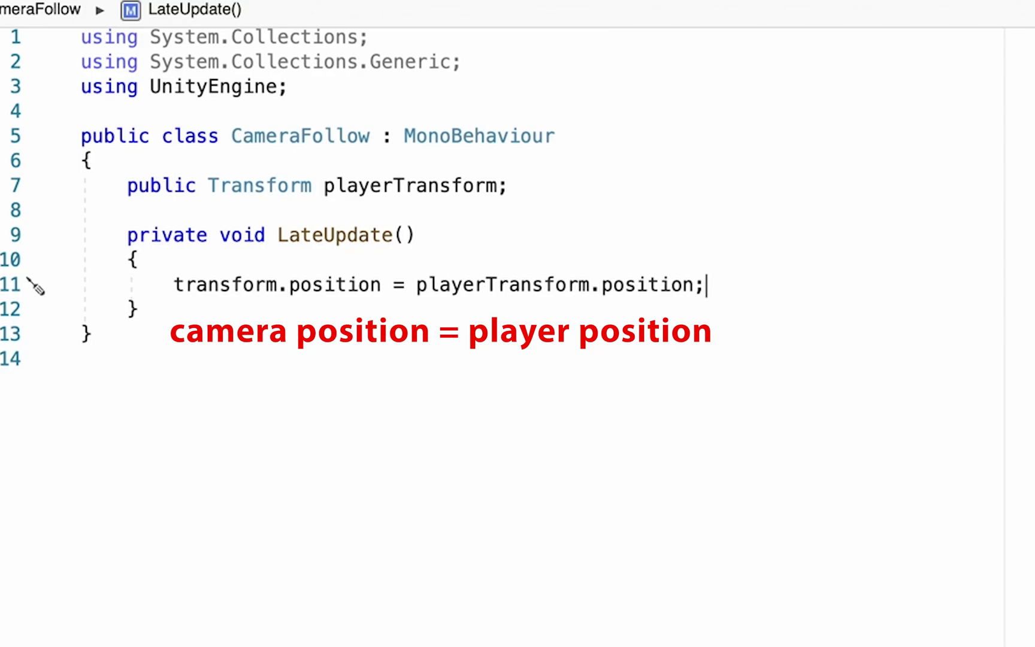
{"action": "mouse_move", "coordinate": [248, 310]}
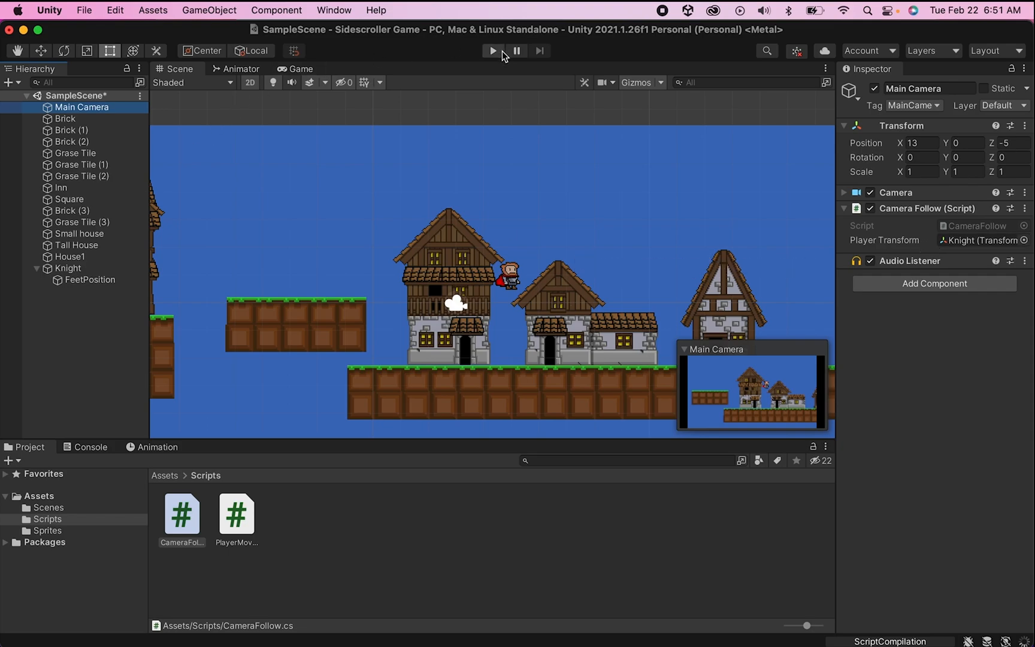
Step: Run the game and view the Scene to see where the camera sits
{"action": "left_click", "coordinate": [491, 50]}
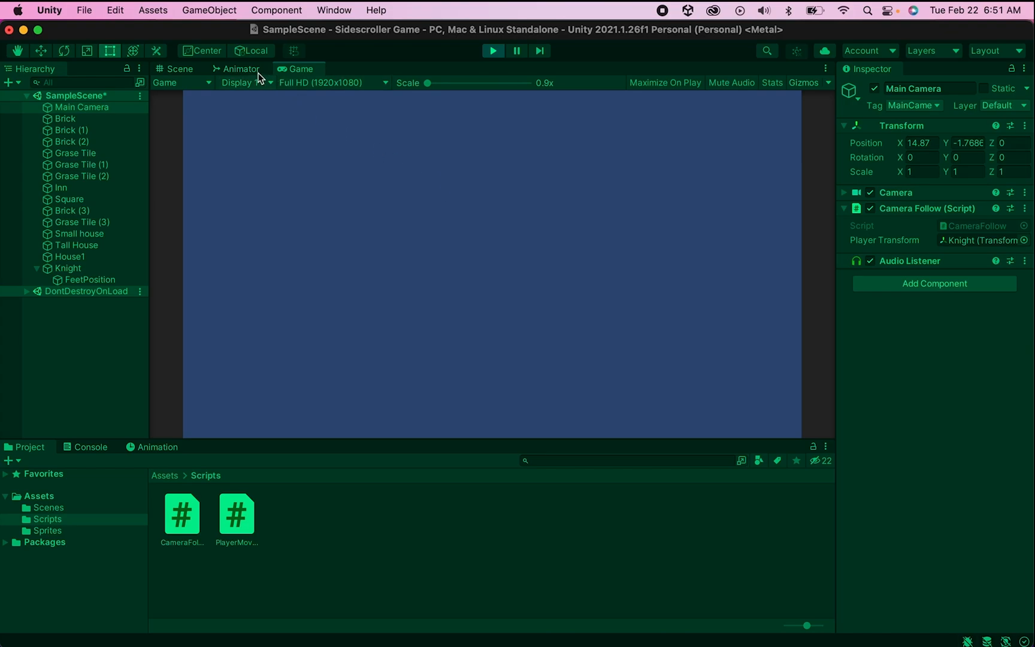
{"action": "left_click", "coordinate": [179, 69]}
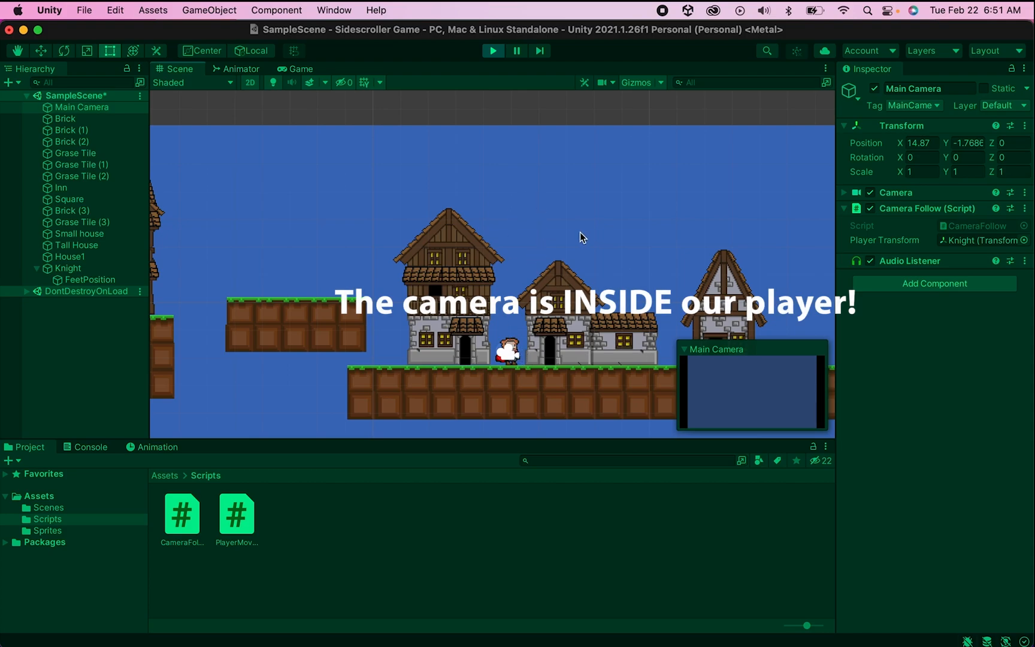
{"action": "mouse_move", "coordinate": [874, 270]}
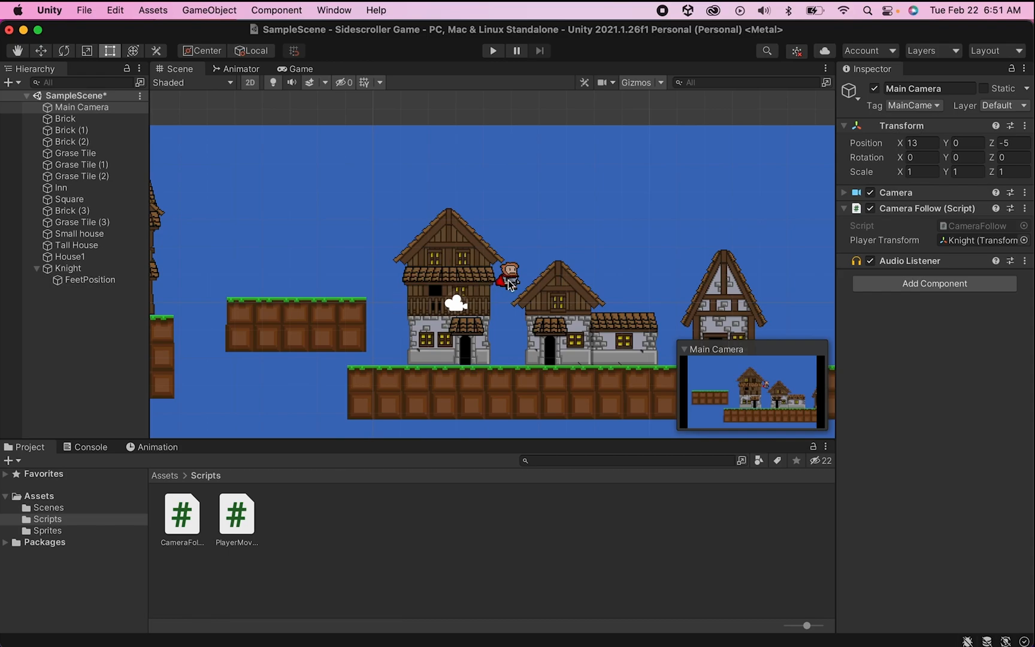
{"action": "mouse_move", "coordinate": [516, 343]}
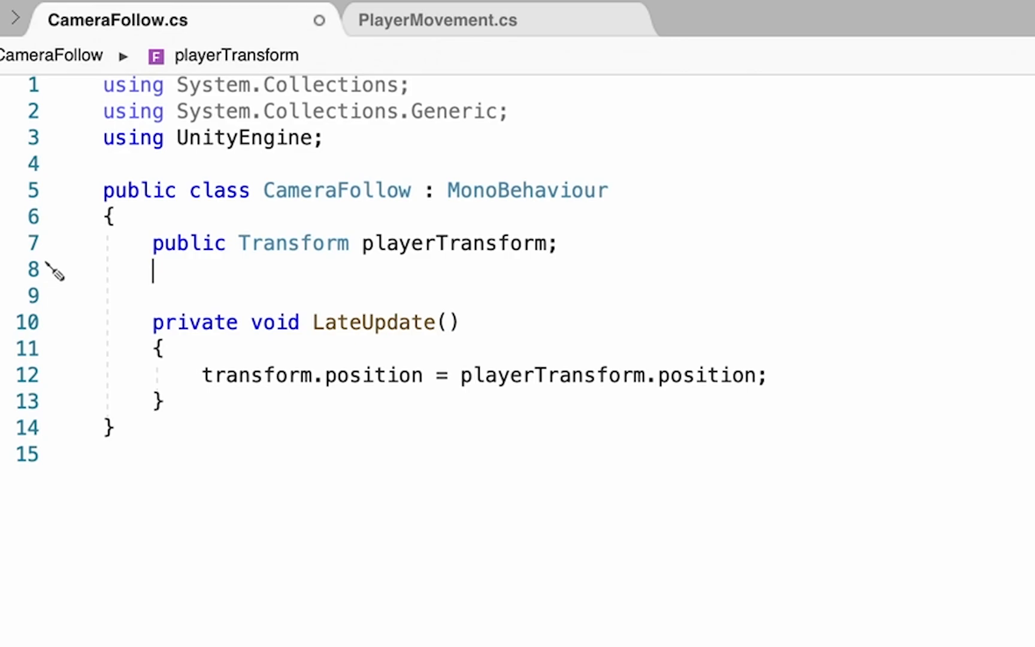
Step: Declare 'public Vector3 offset;' and append '+ offset' to the camera position assignment
{"action": "type", "text": "public"}
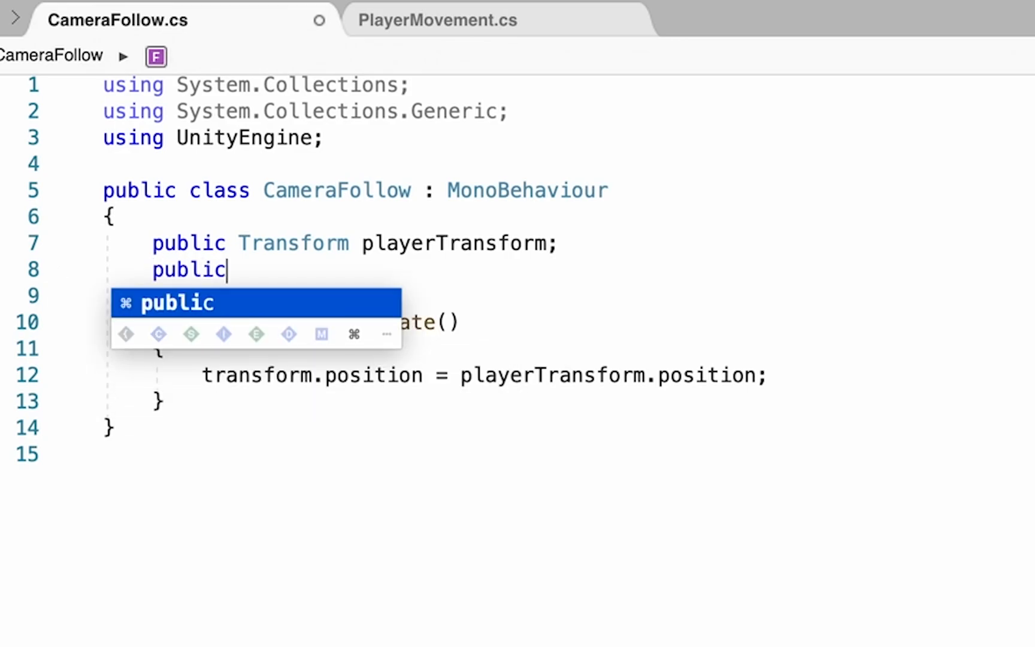
{"action": "type", "text": "Vector3"}
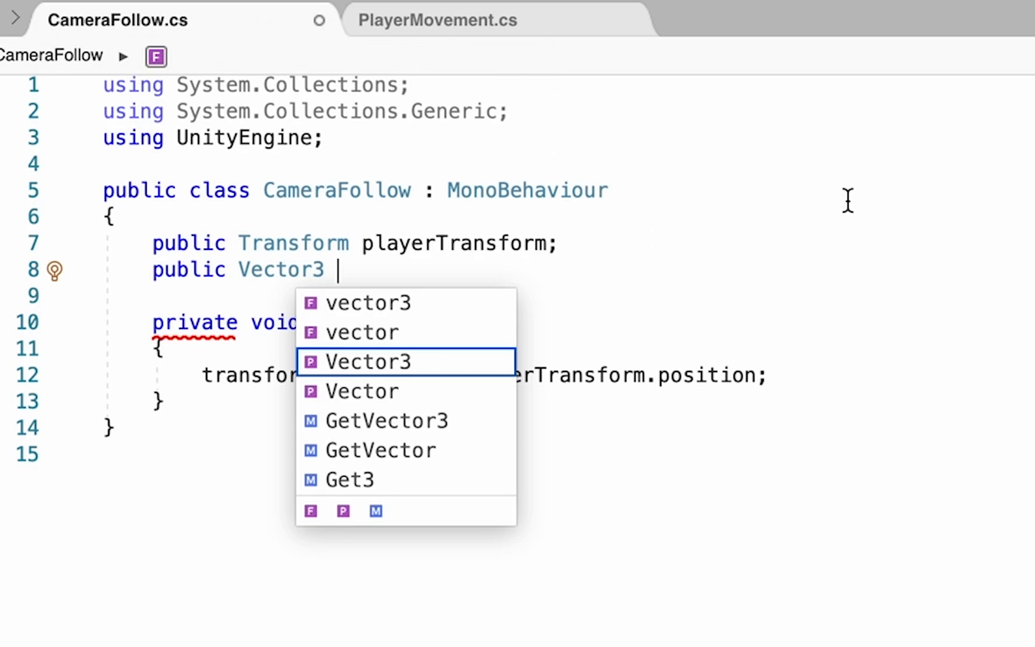
{"action": "type", "text": "offset;"}
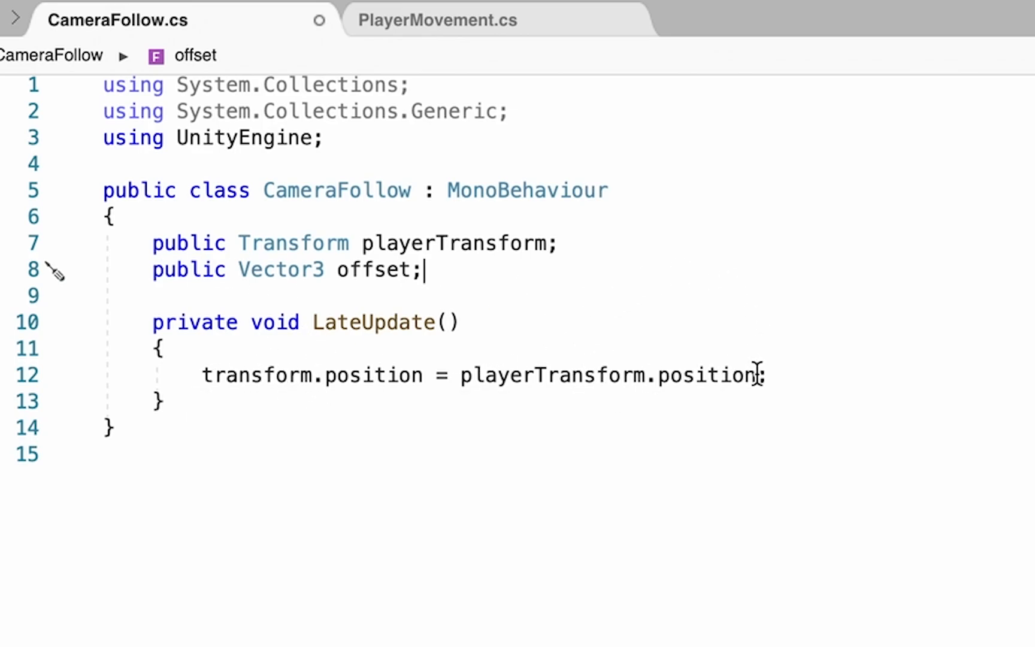
{"action": "type", "text": "+ o"}
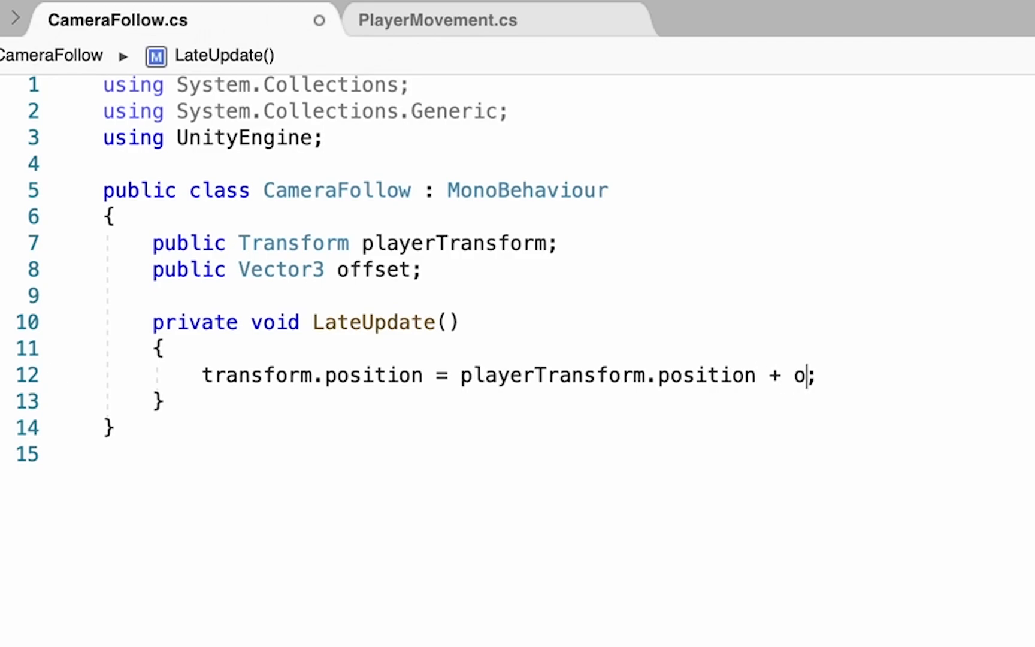
{"action": "type", "text": "ffset"}
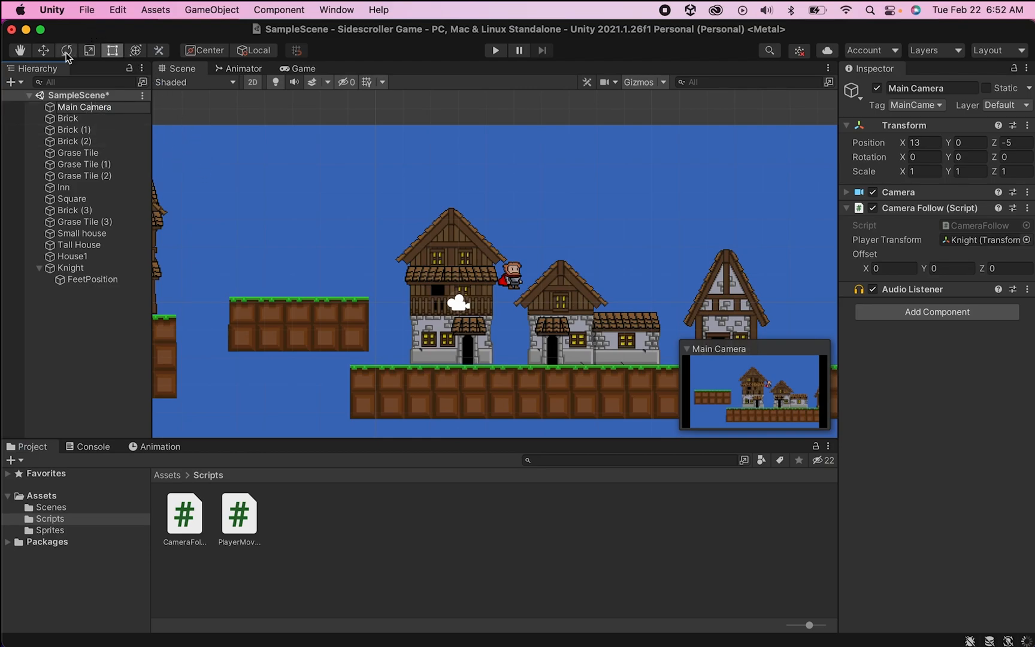
{"action": "left_click", "coordinate": [43, 50]}
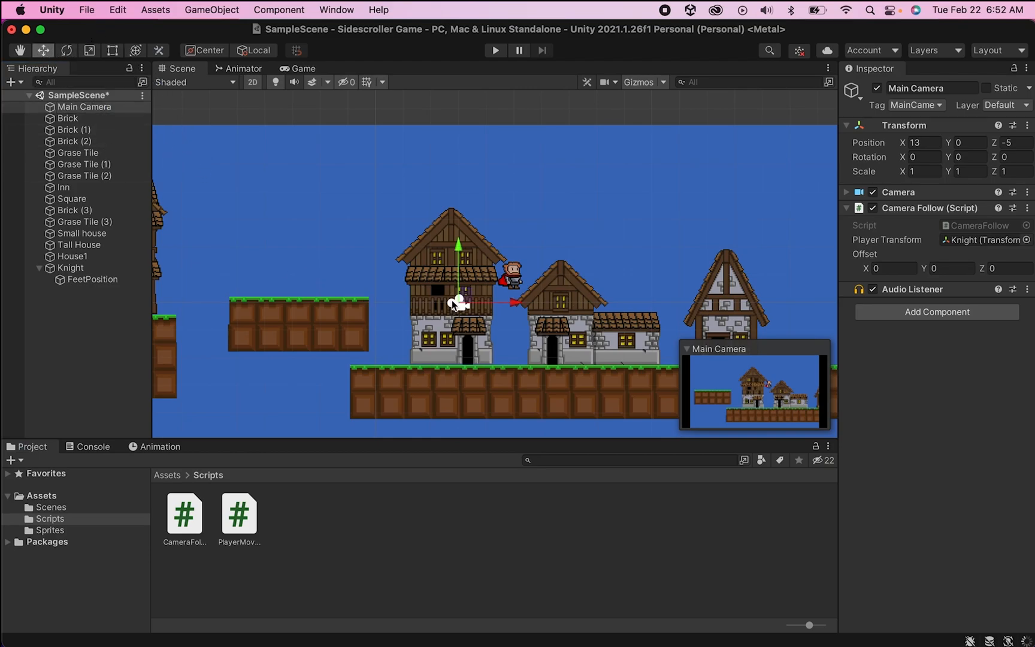
Step: Drag the Main Camera gizmo onto the knight and select the Position X field
{"action": "left_click_drag", "start_coordinate": [459, 303], "coordinate": [511, 271]}
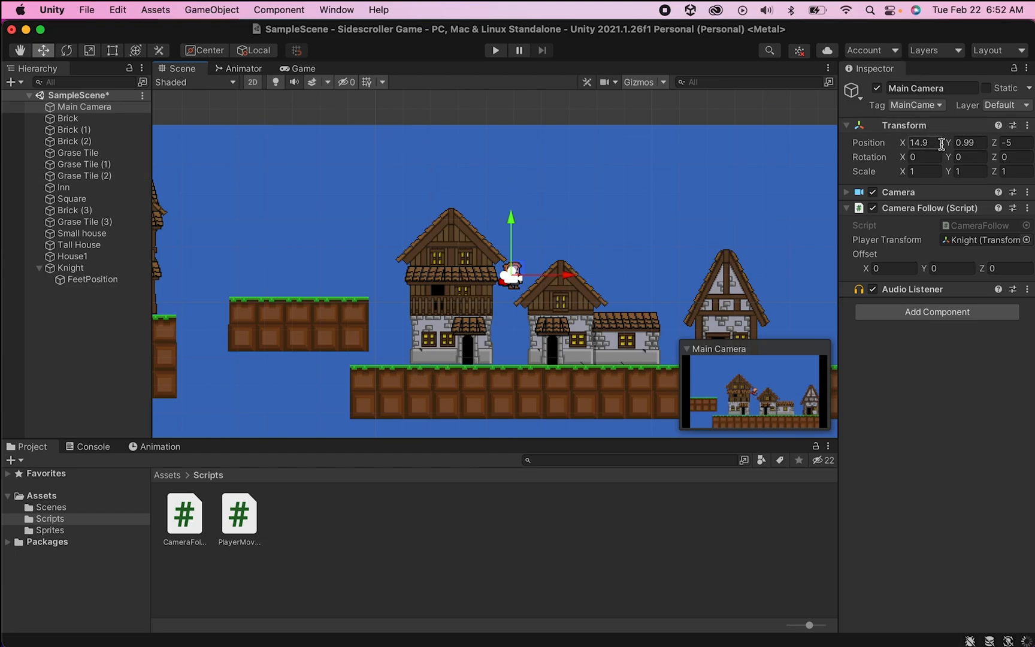
{"action": "left_click", "coordinate": [1007, 143]}
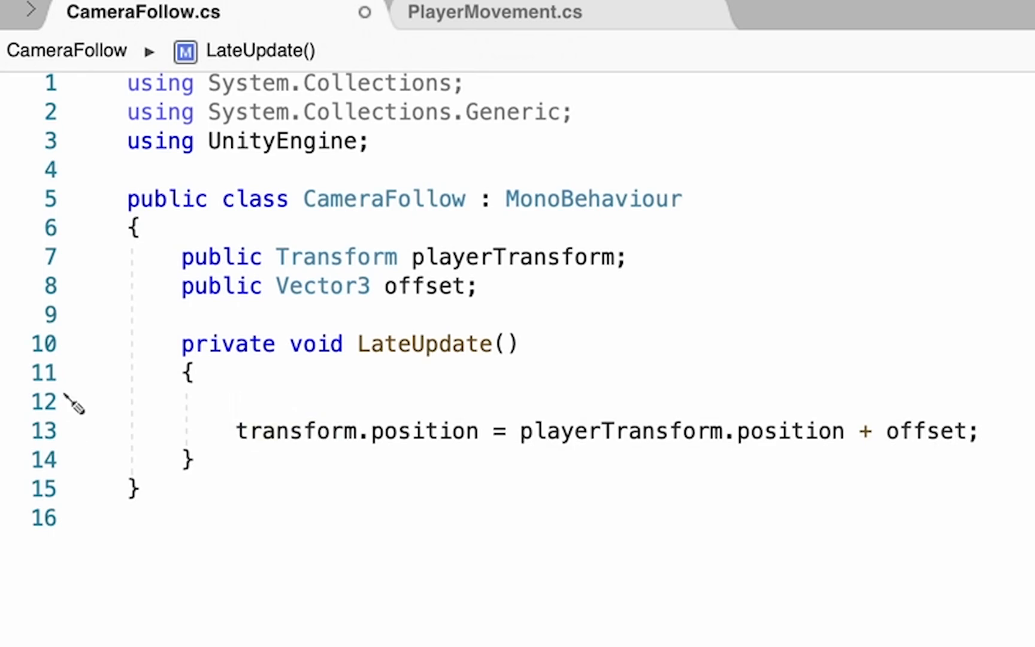
Step: Declare 'Vector3 desiredPosition = playerTransform.position + offset', moving the expression out of the assignment
{"action": "type", "text": "Vec"}
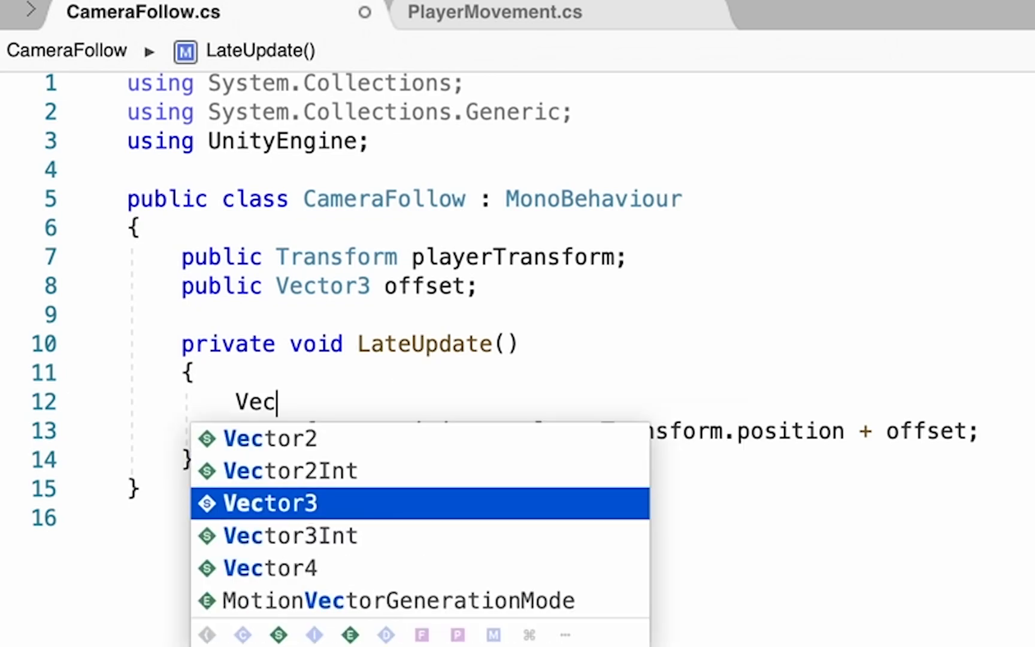
{"action": "type", "text": "tor3"}
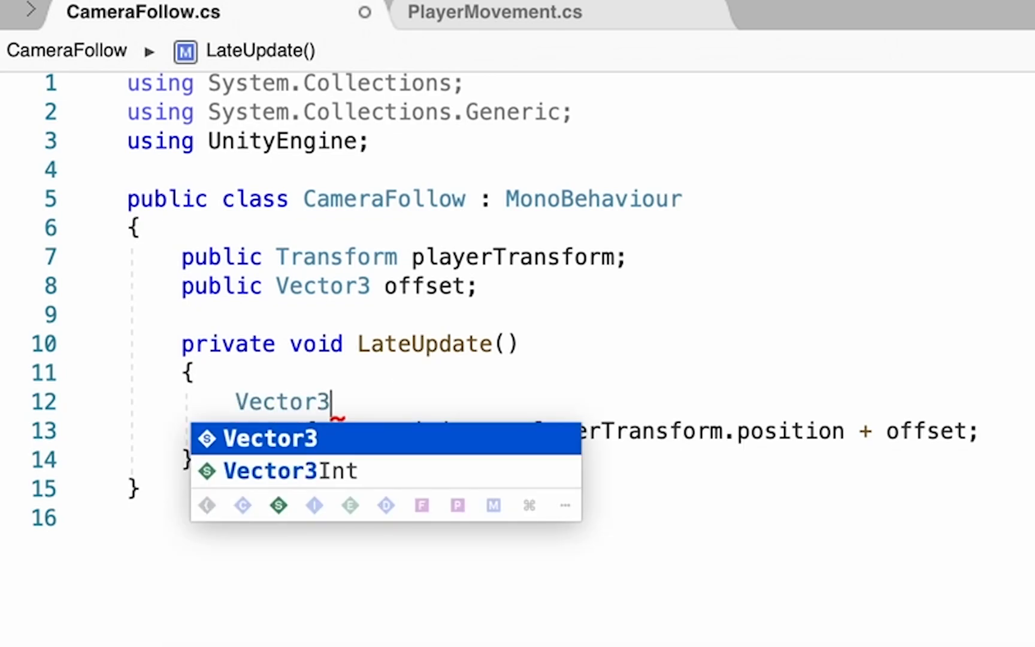
{"action": "type", "text": "d"}
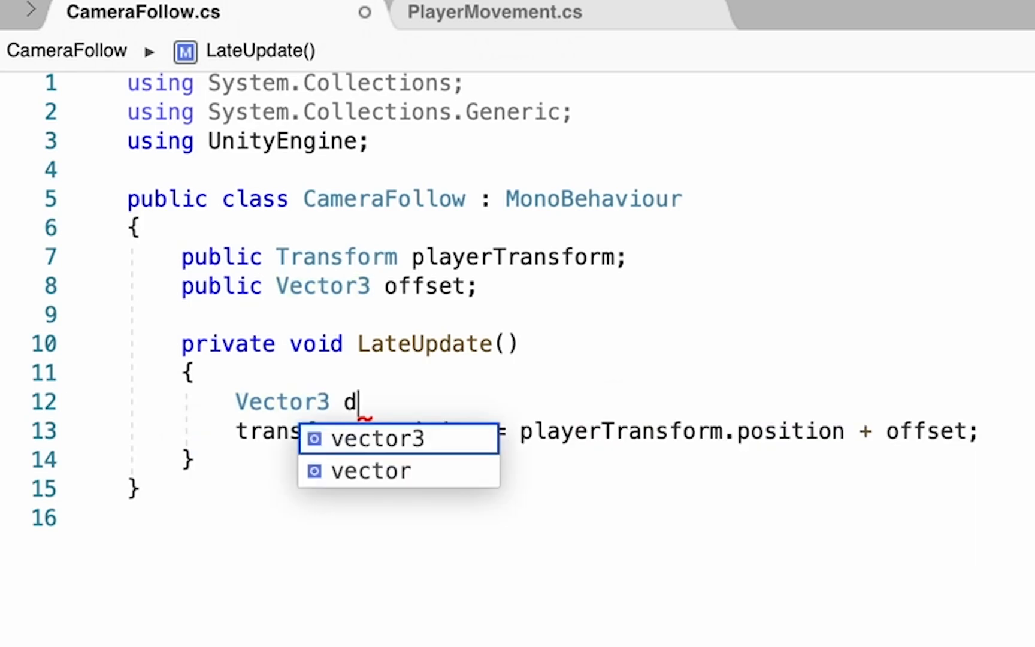
{"action": "type", "text": "esiredPos"}
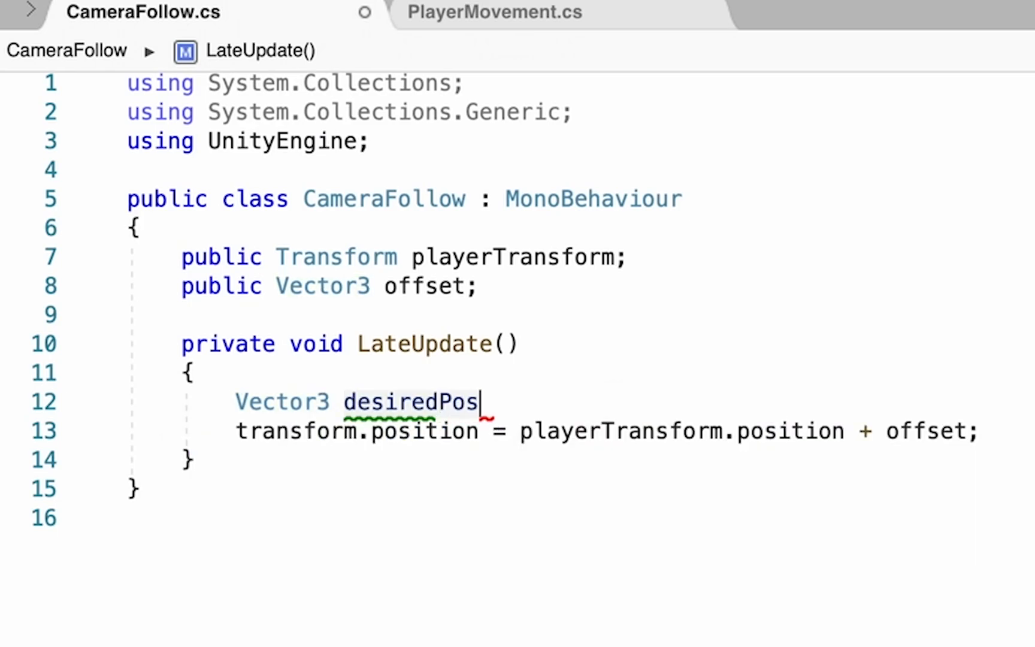
{"action": "type", "text": "ition ="}
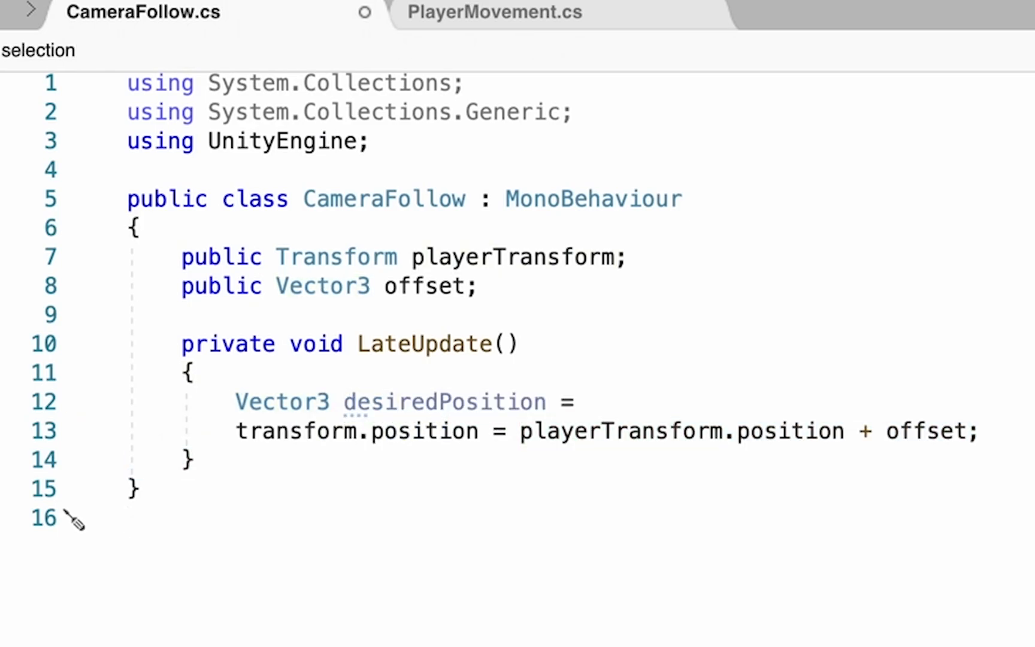
{"action": "left_click_drag", "start_coordinate": [600, 432], "coordinate": [982, 432]}
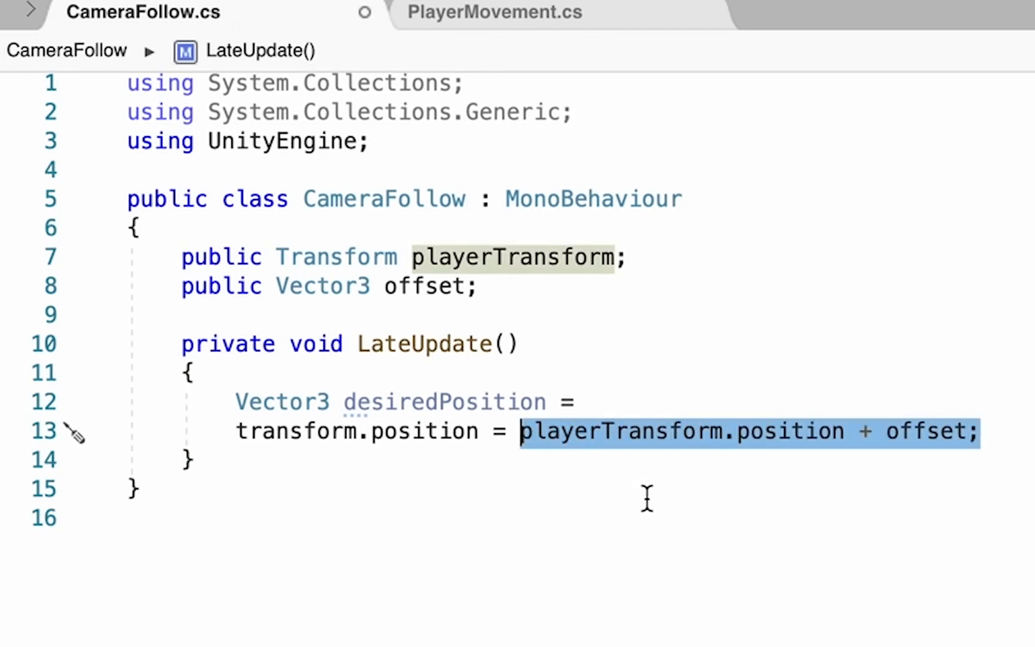
{"action": "key", "text": "Delete"}
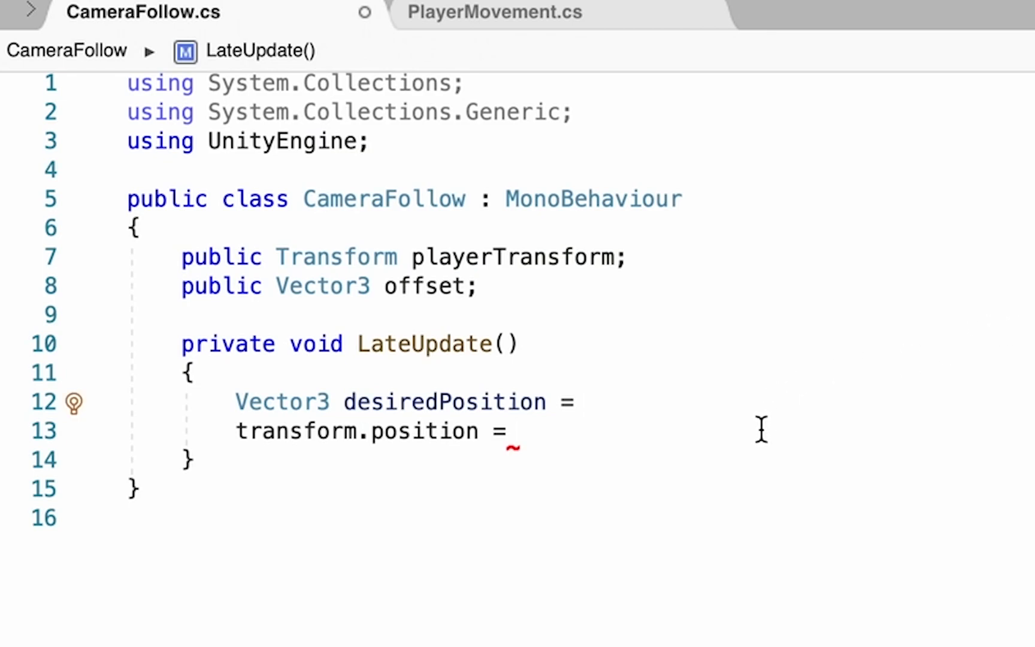
{"action": "type", "text": "playerTransform.position + offset"}
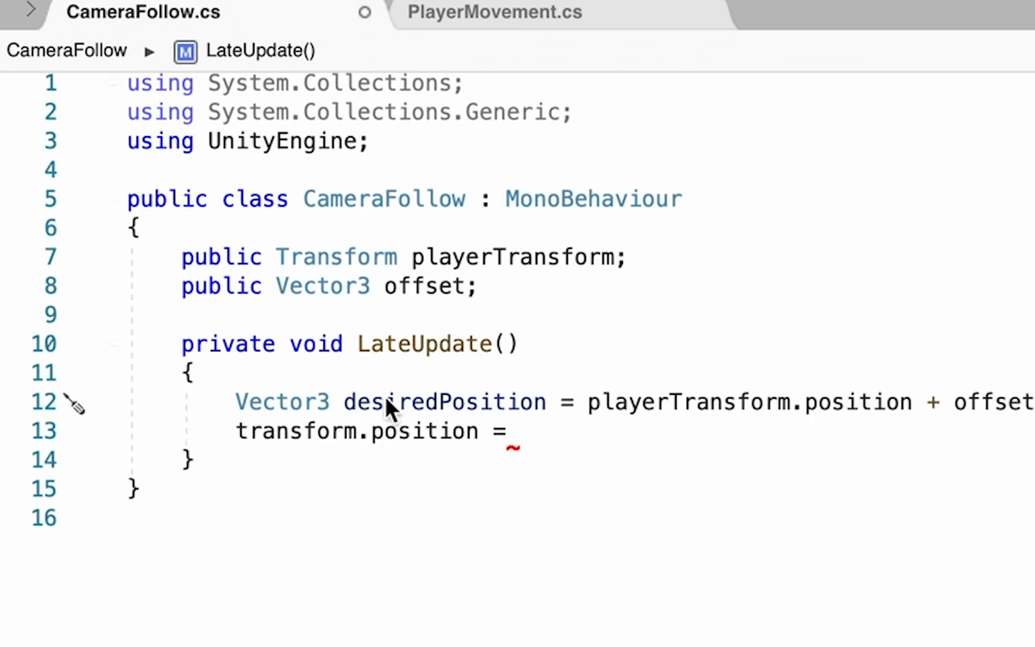
{"action": "mouse_move", "coordinate": [588, 401]}
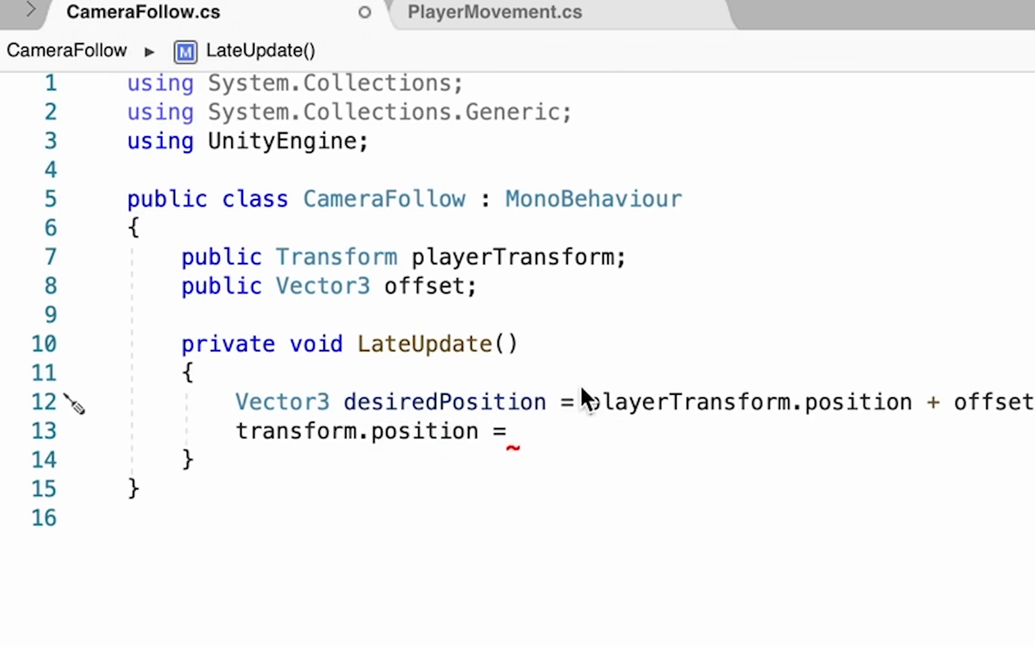
{"action": "mouse_move", "coordinate": [551, 410]}
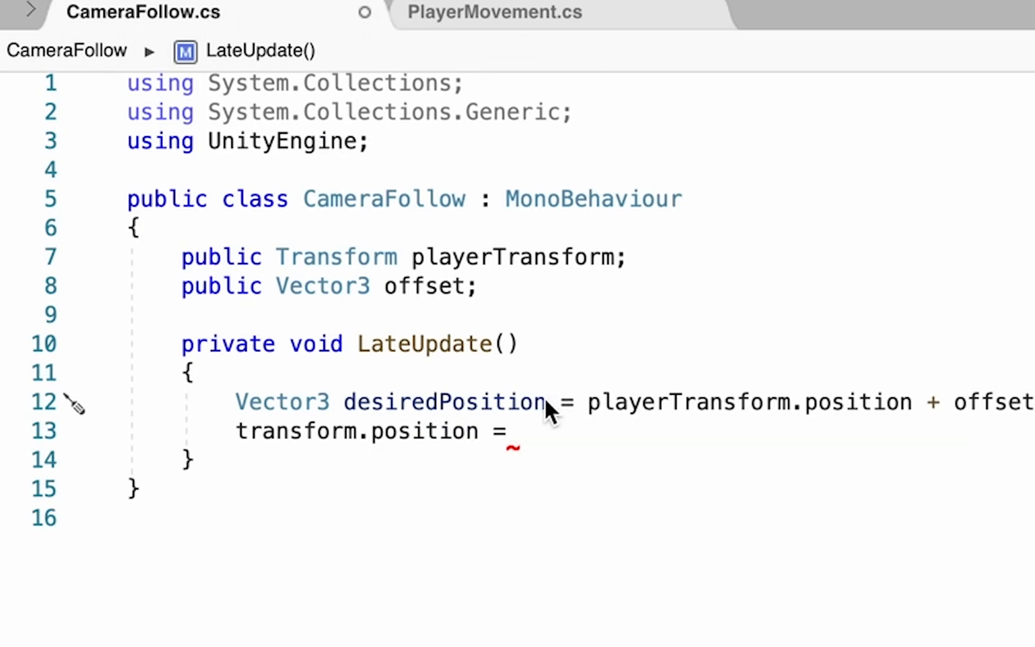
Step: Start a 'Vector3 smoothedPosition =' declaration on a new line below desiredPosition
{"action": "key", "text": "enter"}
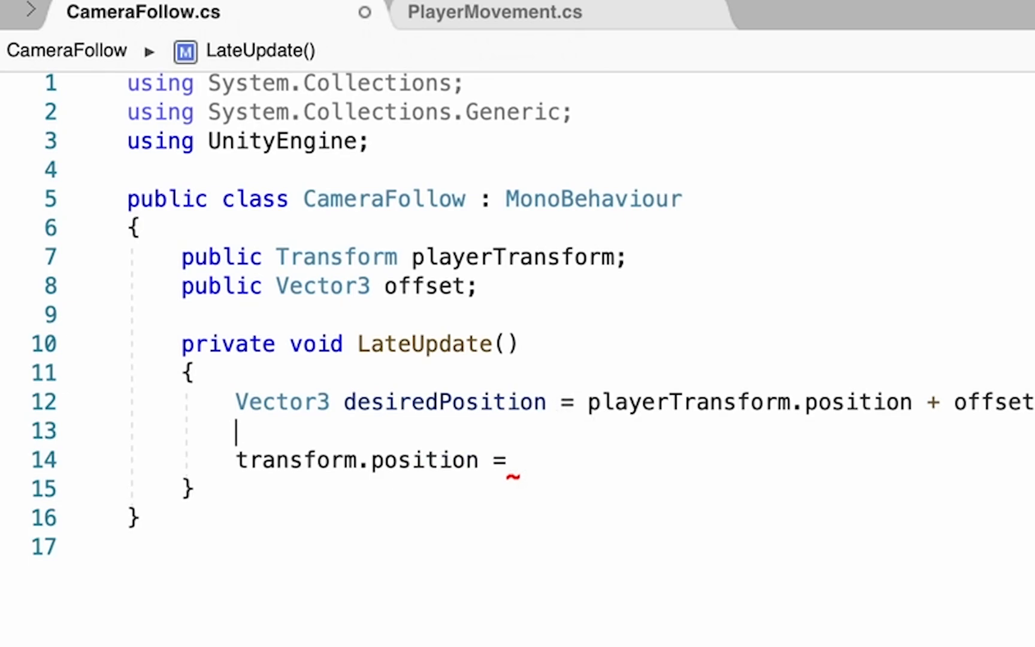
{"action": "type", "text": "Vector3"}
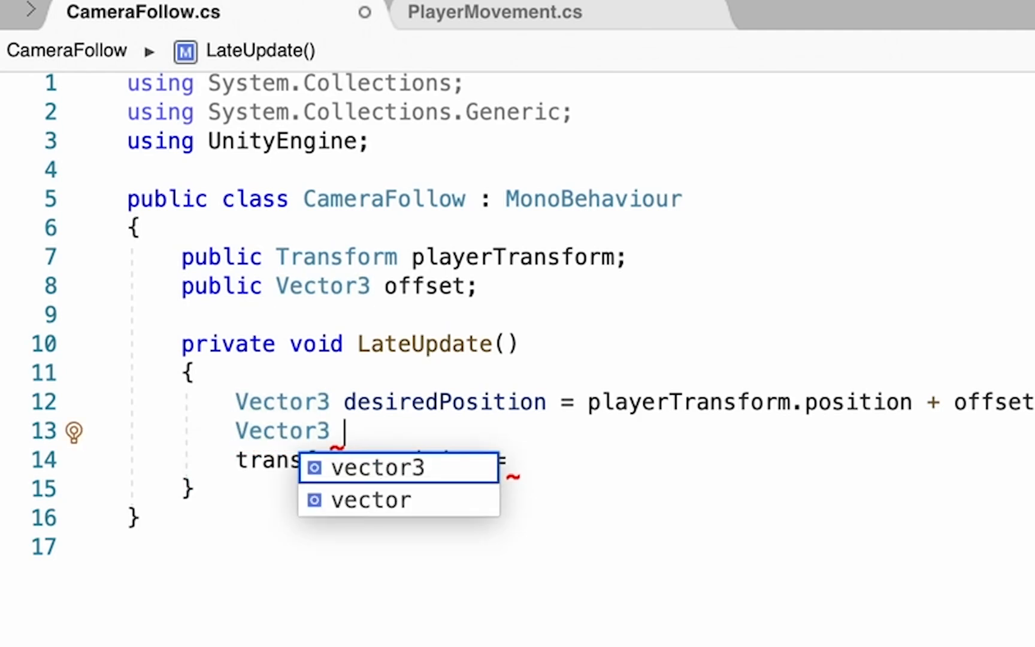
{"action": "type", "text": "snooth"}
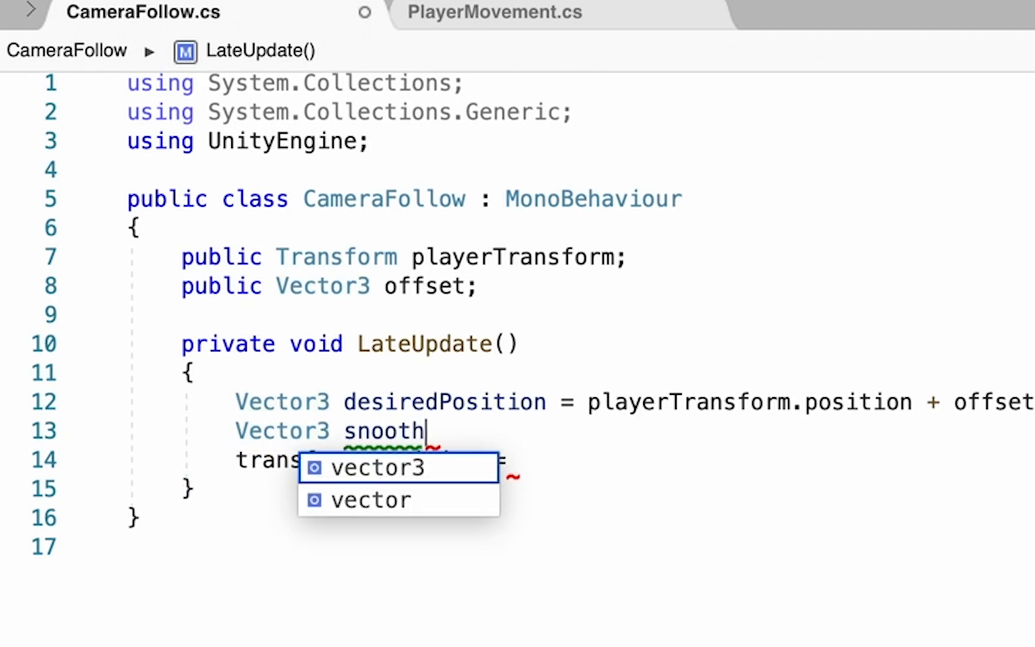
{"action": "type", "text": "erPo"}
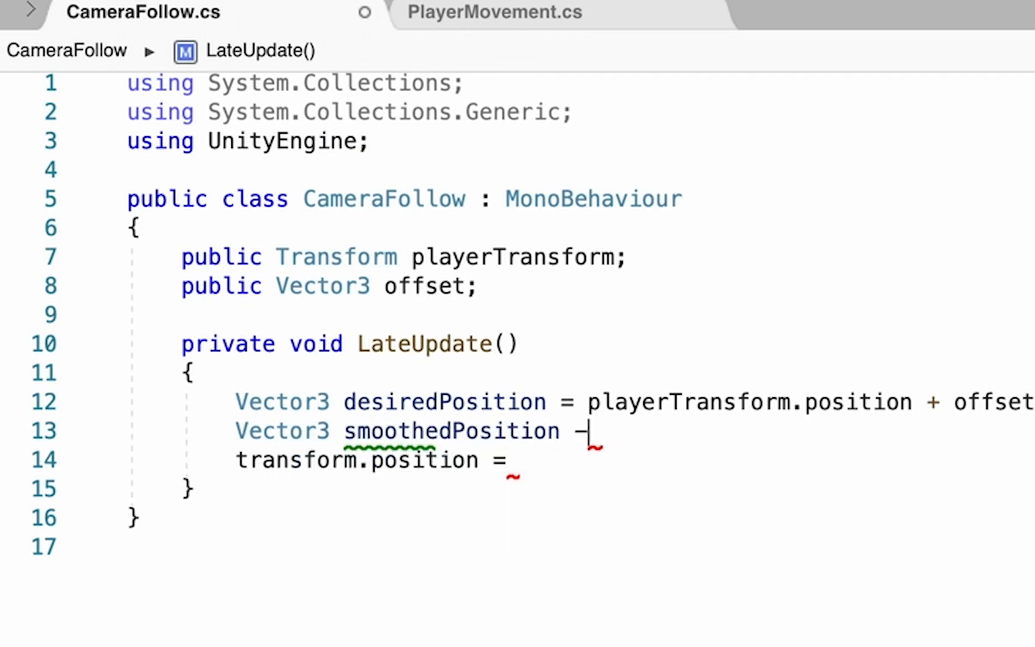
{"action": "type", "text": "="}
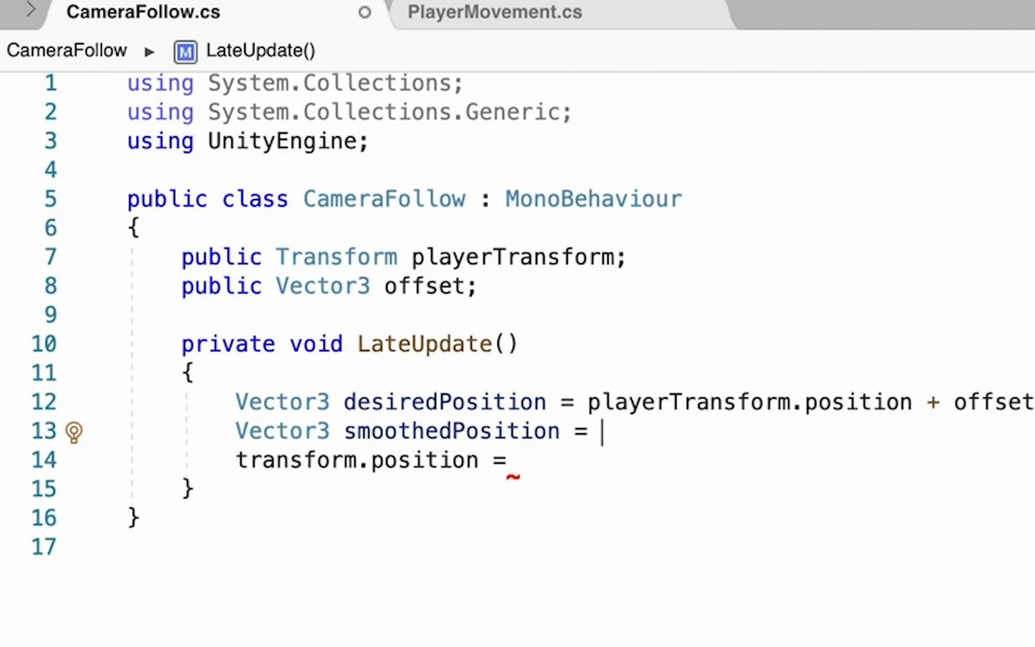
Step: Call Vector3.Lerp with transform.position and desiredPosition as its first two arguments
{"action": "type", "text": "V"}
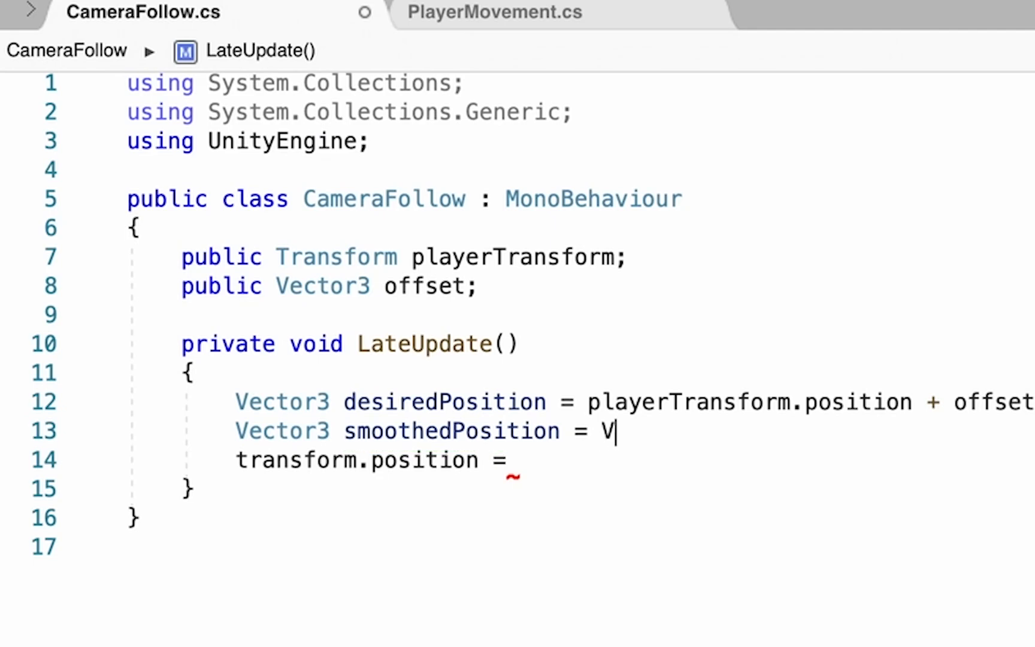
{"action": "type", "text": "ector3"}
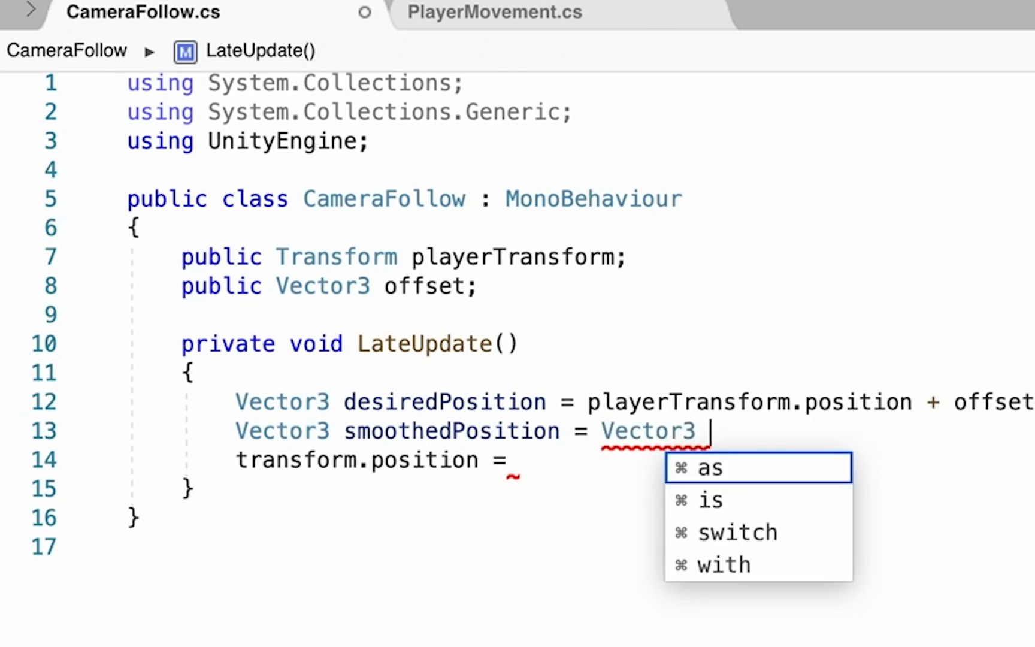
{"action": "type", "text": ".Lerp"}
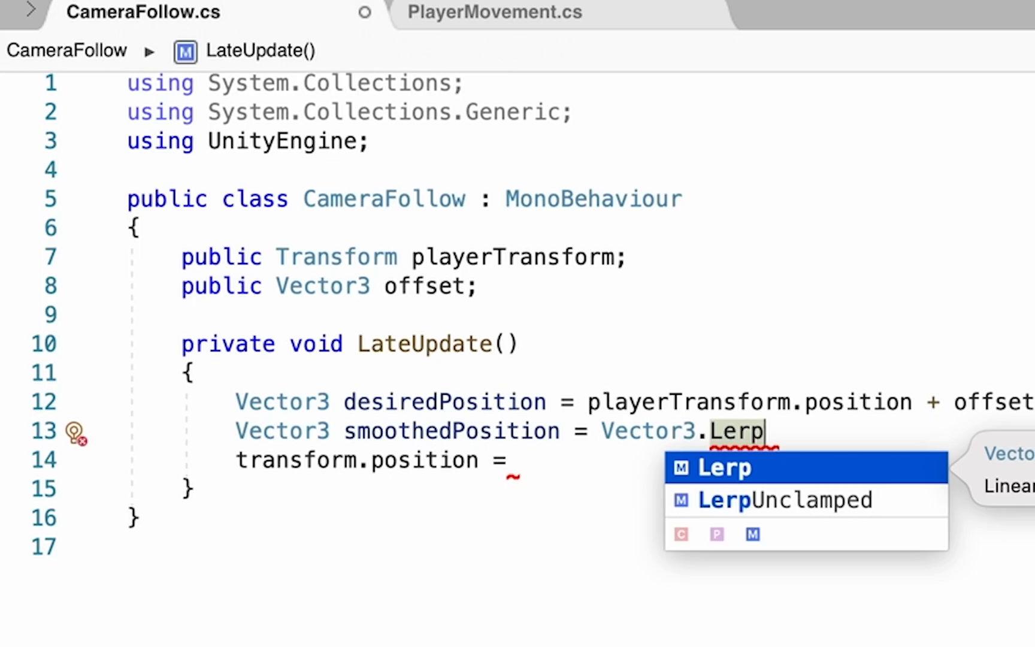
{"action": "type", "text": "(transform.position,"}
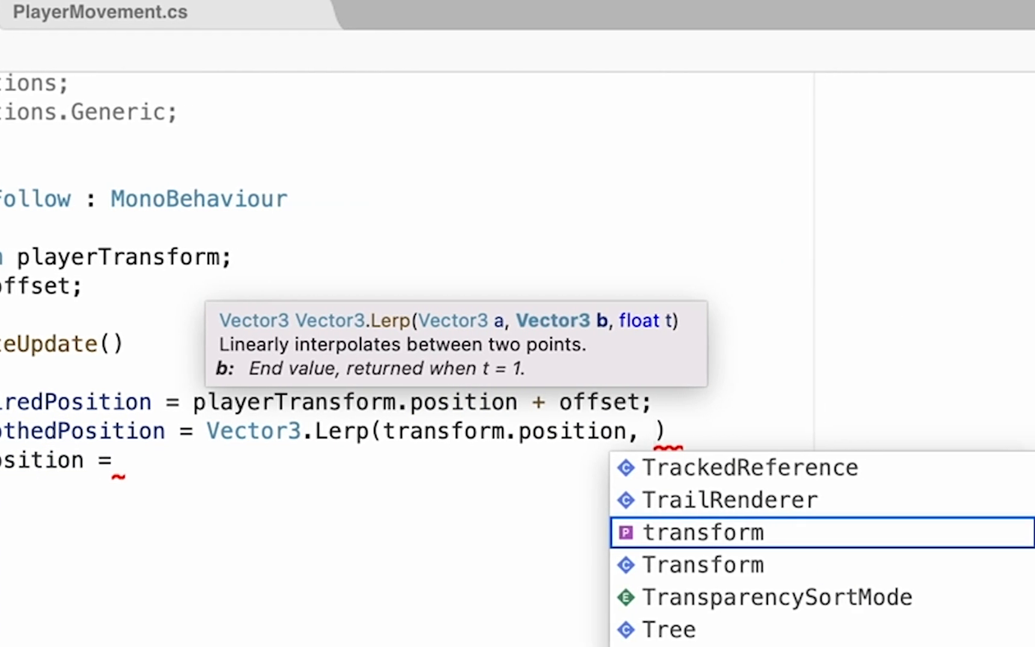
{"action": "type", "text": "desiredP"}
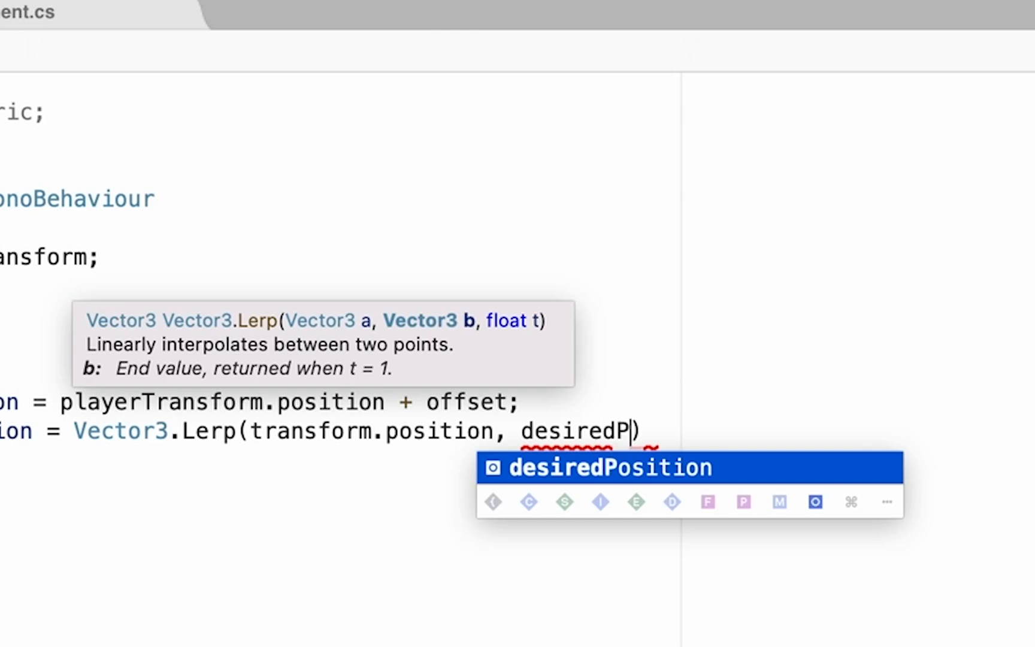
{"action": "key", "text": "Tab"}
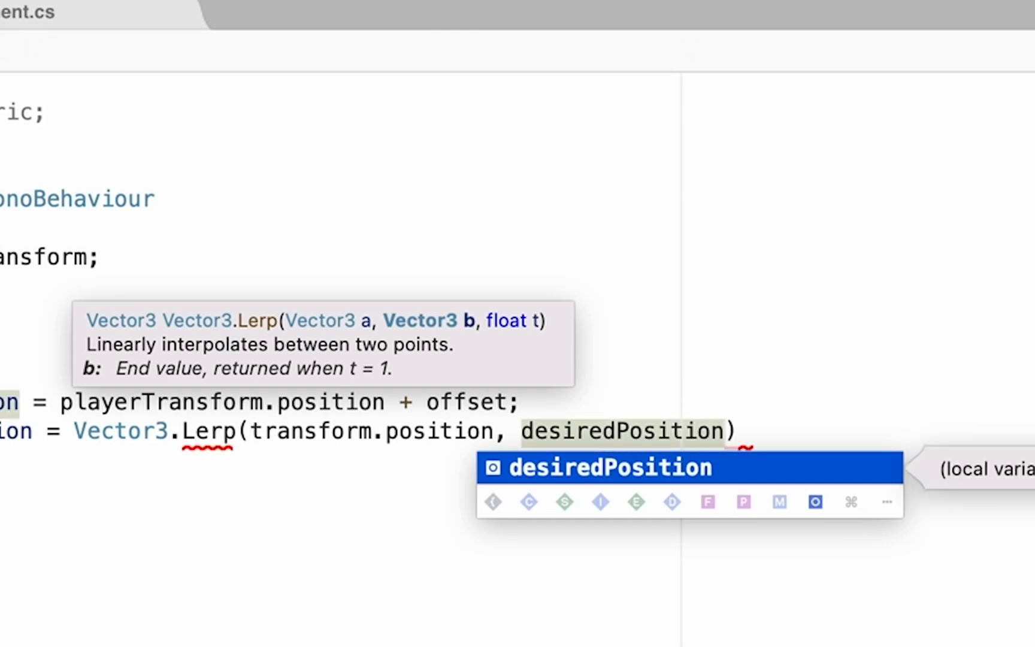
{"action": "type", "text": ","}
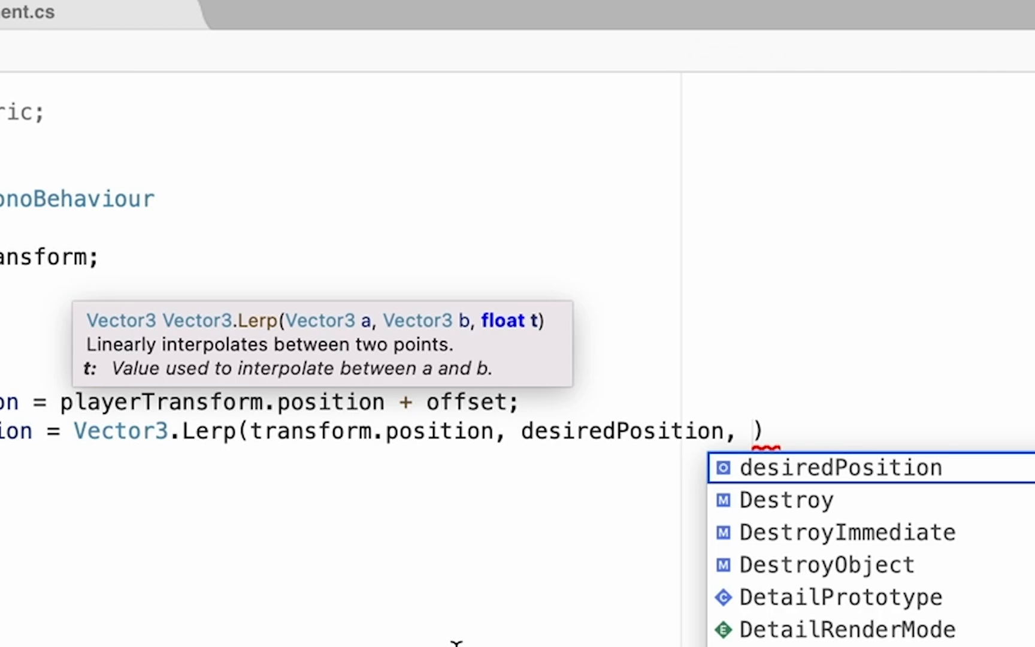
Step: Pass smoothSpeed as the third argument of the Vector3.Lerp call
{"action": "type", "text": "s"}
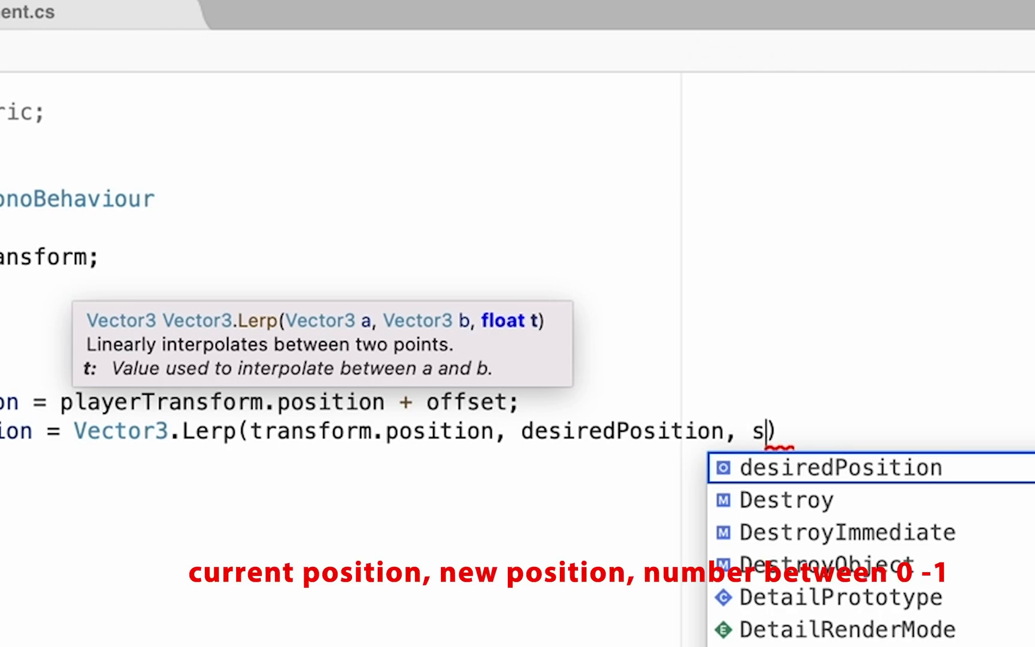
{"action": "type", "text": "mooth"}
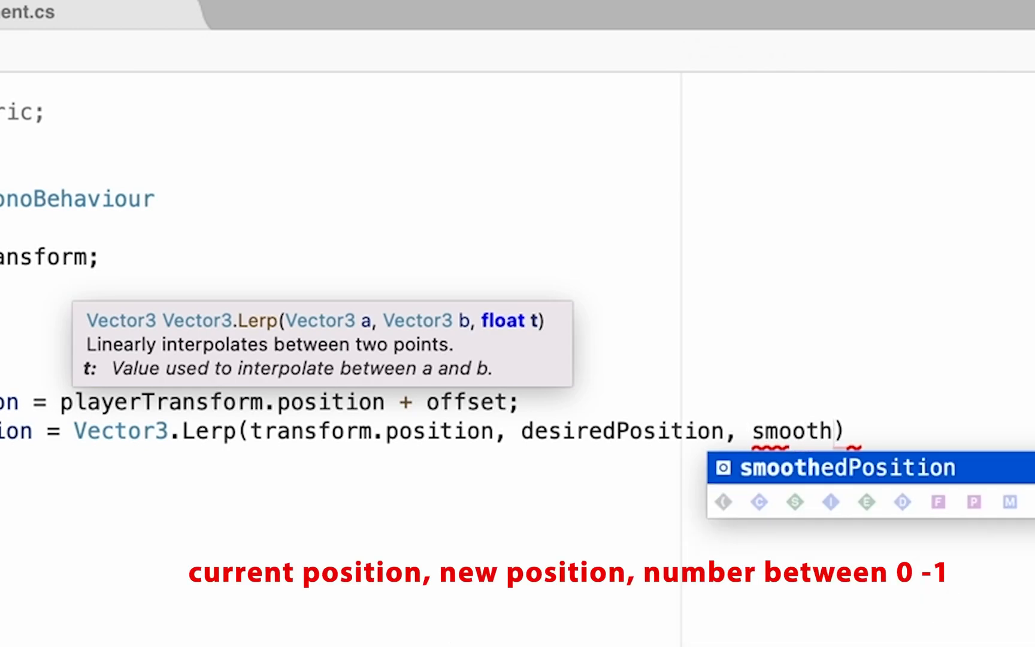
{"action": "type", "text": "Speed"}
{"action": "left_click", "coordinate": [352, 460]}
{"action": "type", "text": "transform.position ="}
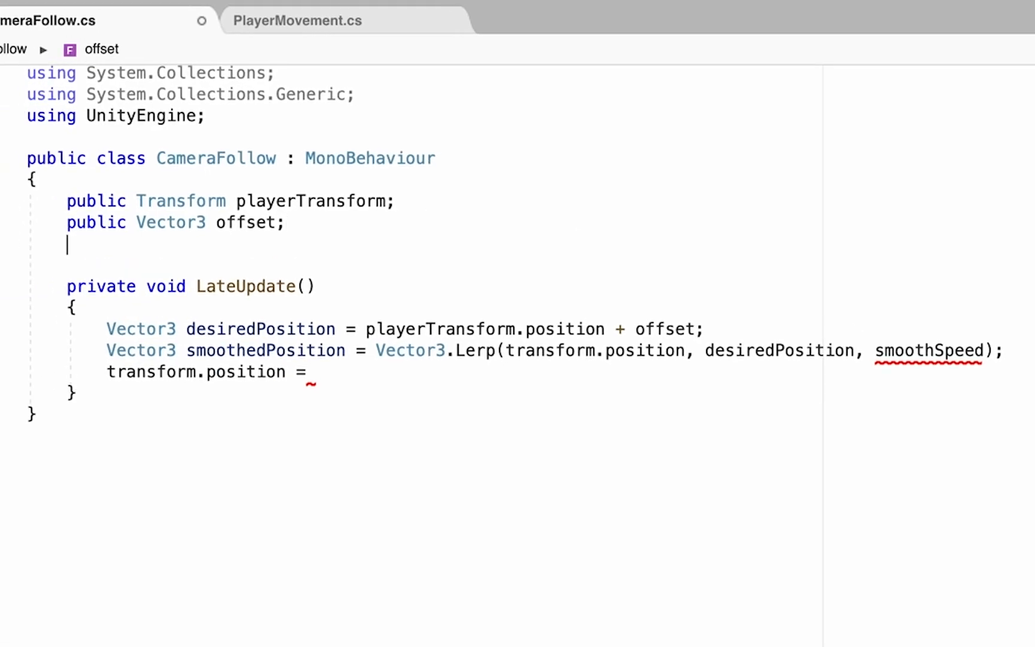
Step: Declare 'public float smoothSpeed = 0.125f;' below the offset field
{"action": "type", "text": "public"}
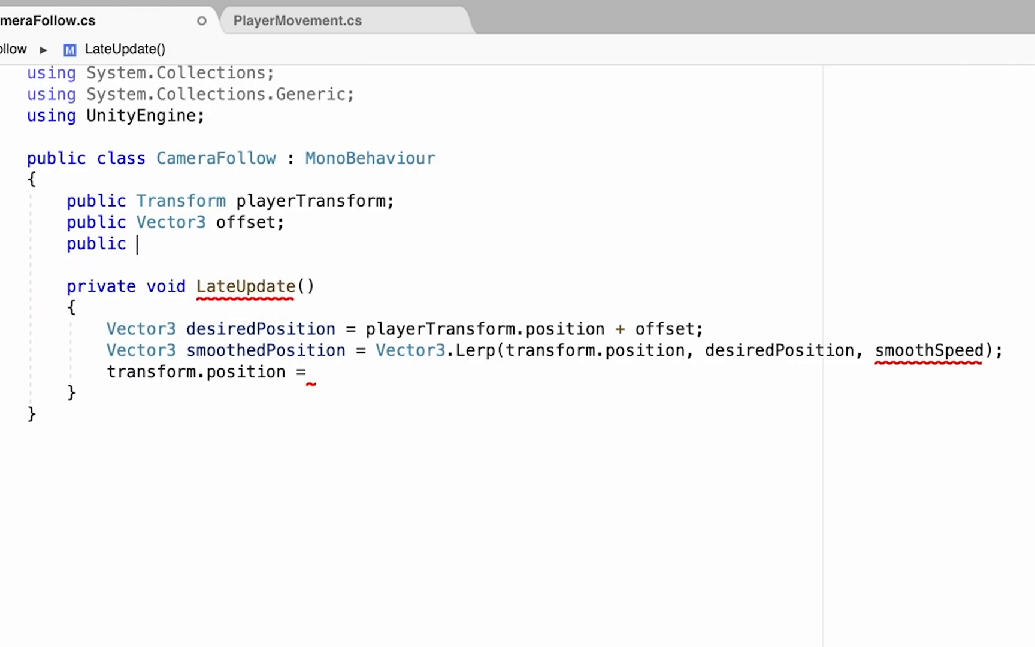
{"action": "type", "text": "float"}
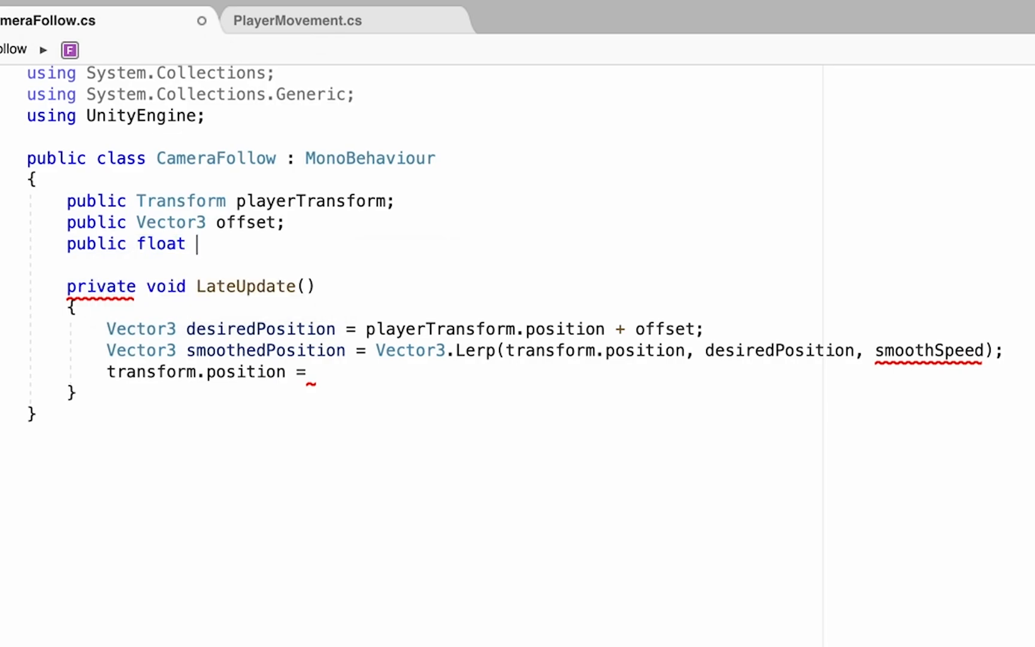
{"action": "type", "text": "smoothSpeed"}
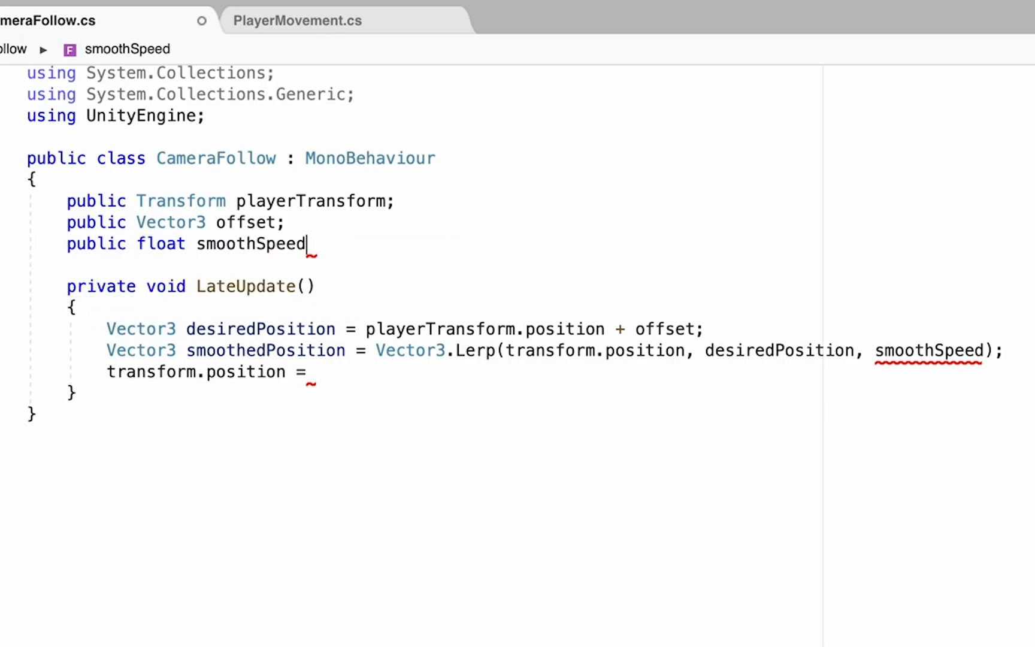
{"action": "type", "text": "="}
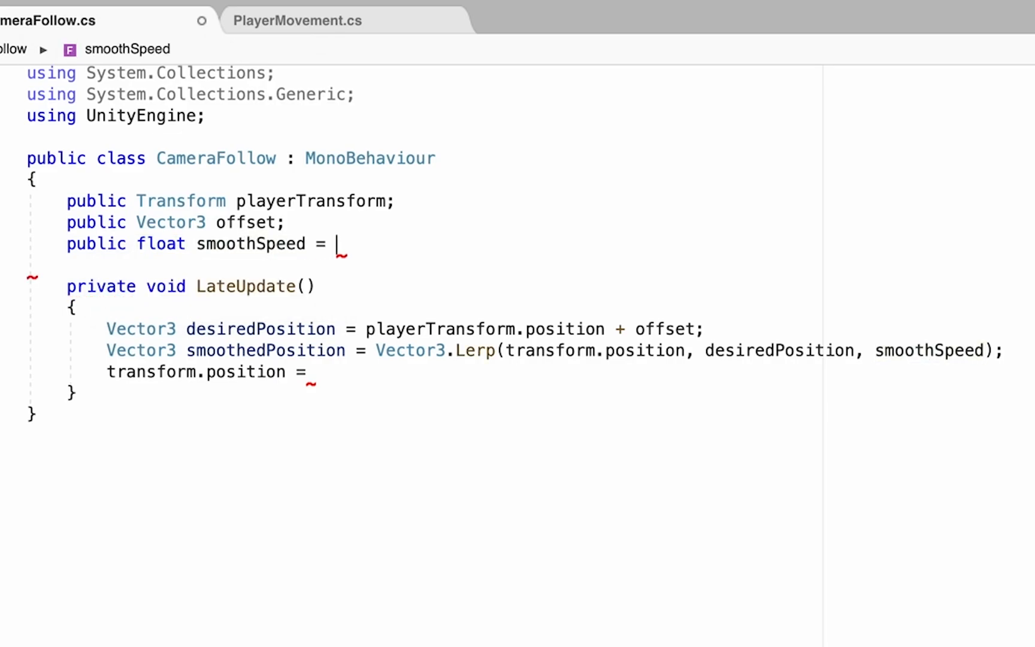
{"action": "type", "text": "0."}
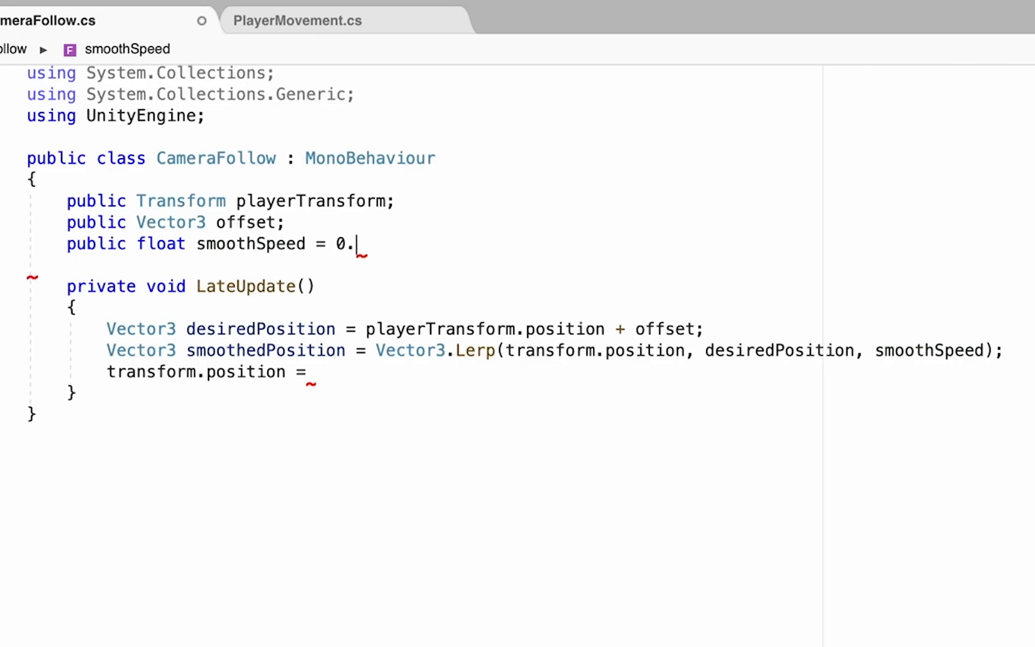
{"action": "type", "text": "125f"}
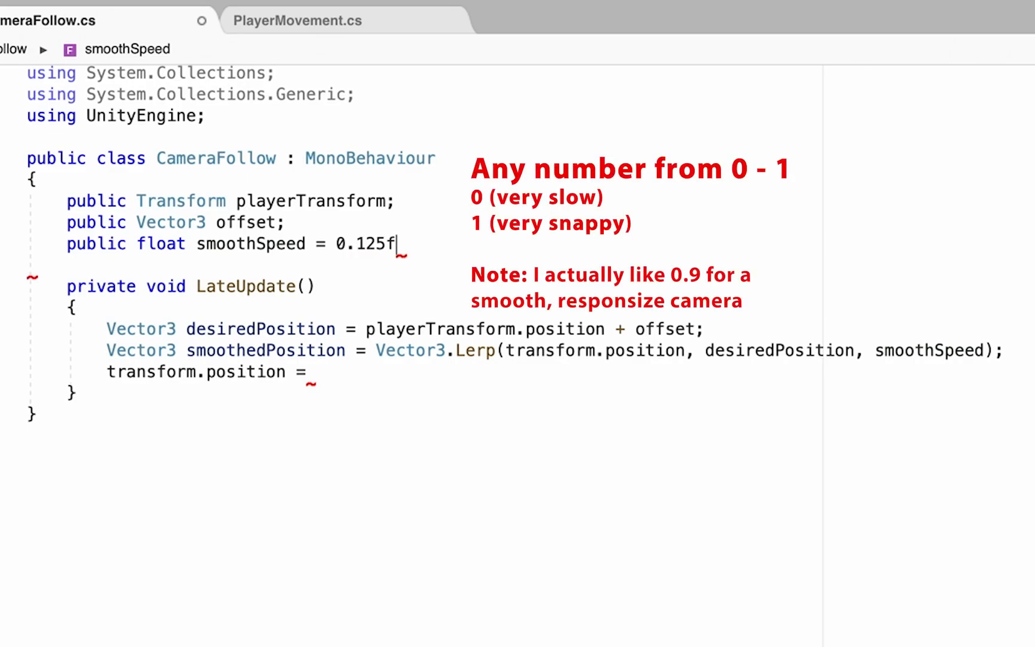
{"action": "type", "text": ";"}
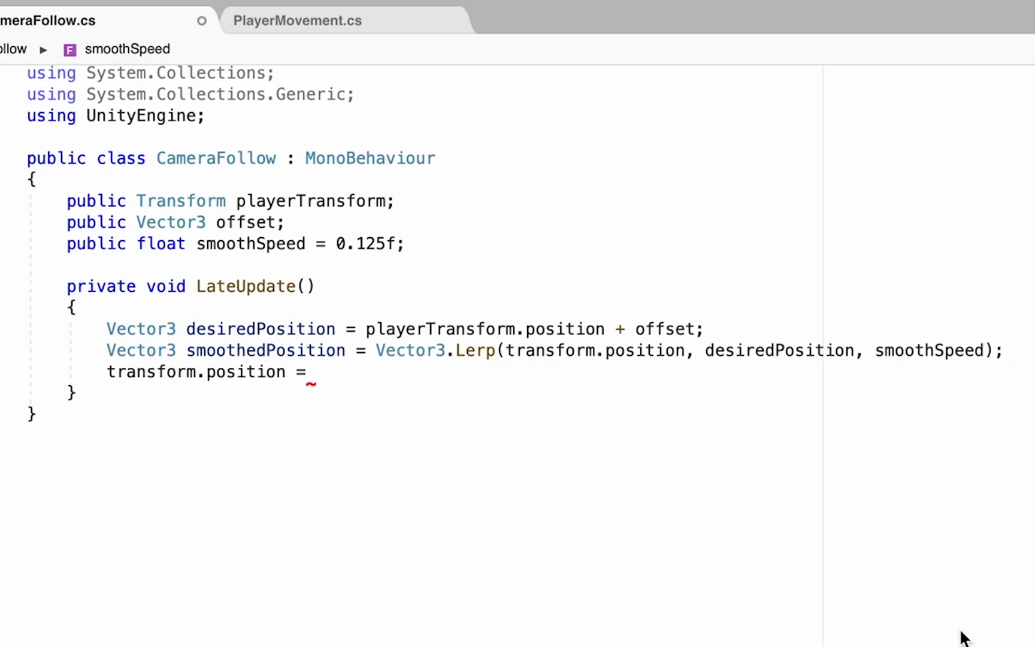
{"action": "mouse_move", "coordinate": [276, 356]}
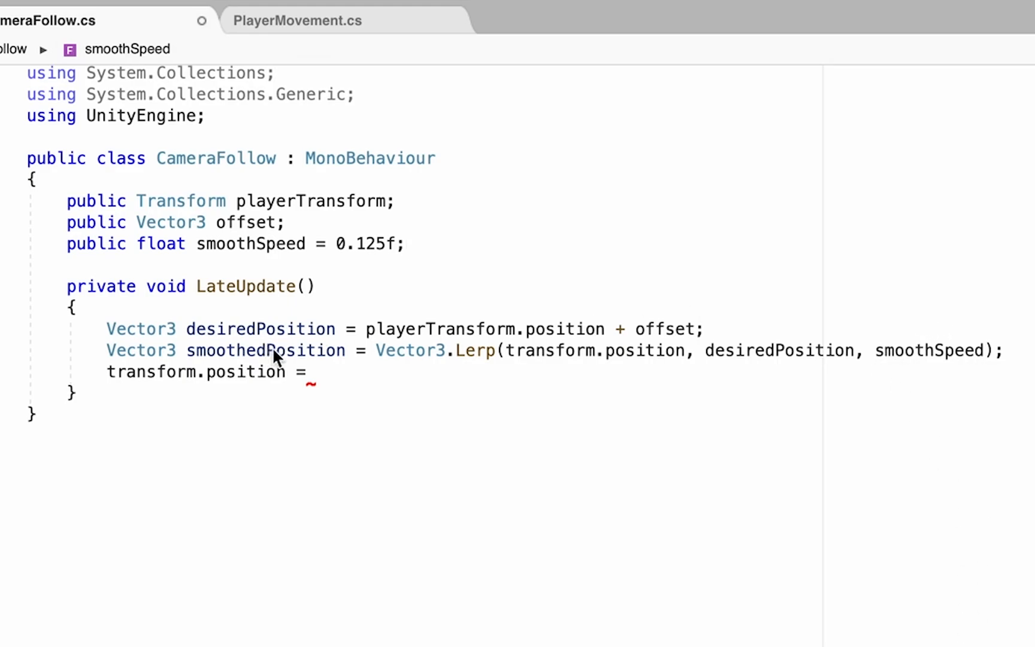
{"action": "mouse_move", "coordinate": [587, 356]}
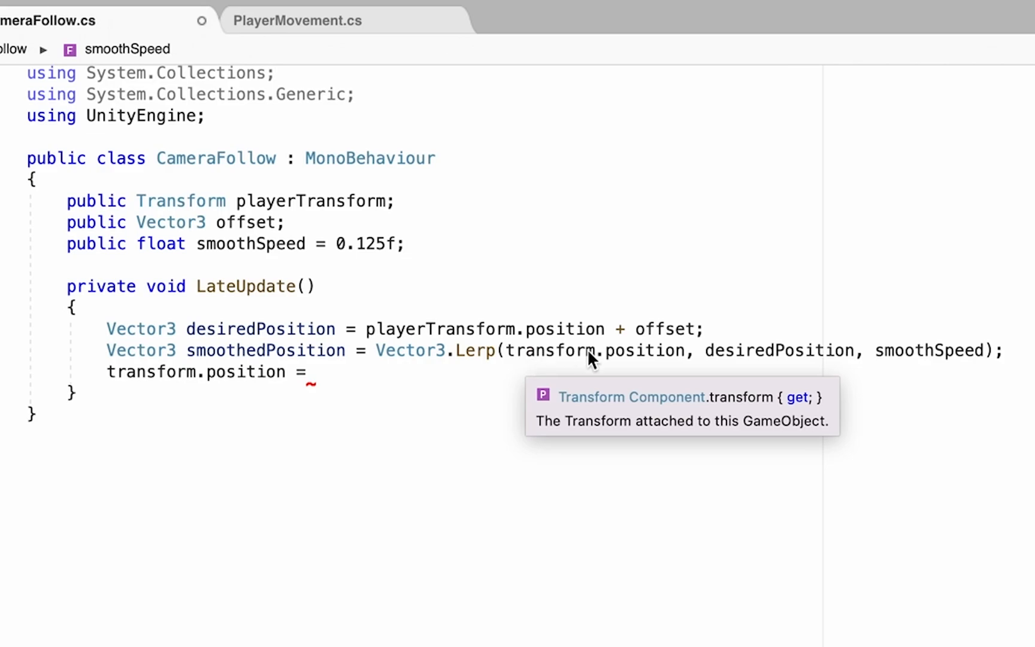
{"action": "mouse_move", "coordinate": [785, 367]}
{"action": "type", "text": " * T"}
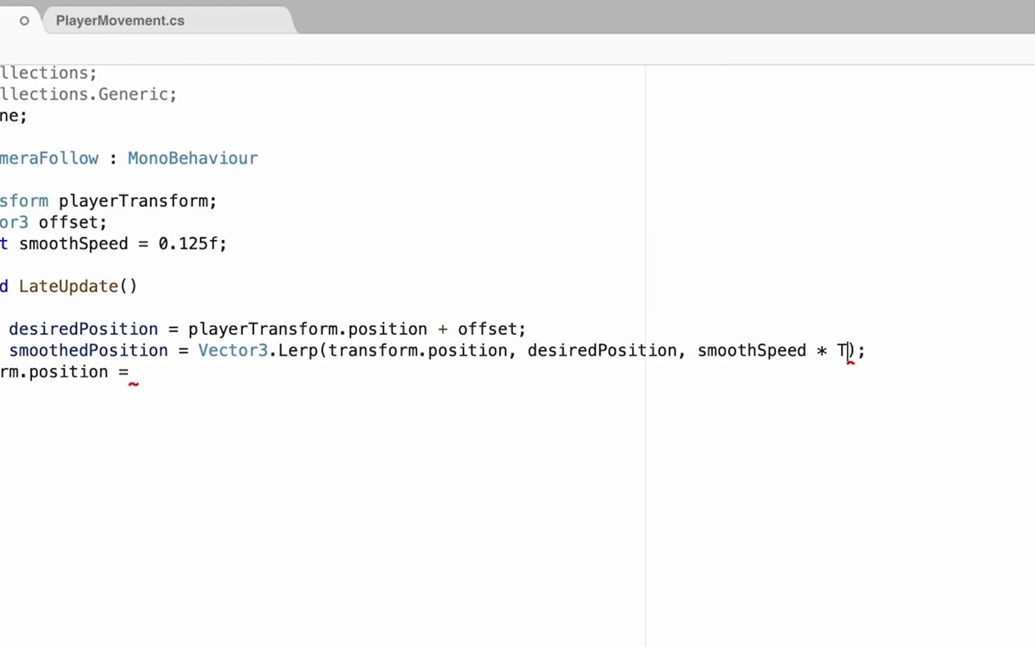
Step: Multiply Lerp's smoothSpeed argument by Time.deltaTime, then return to the transform.position line
{"action": "type", "text": "ime.De"}
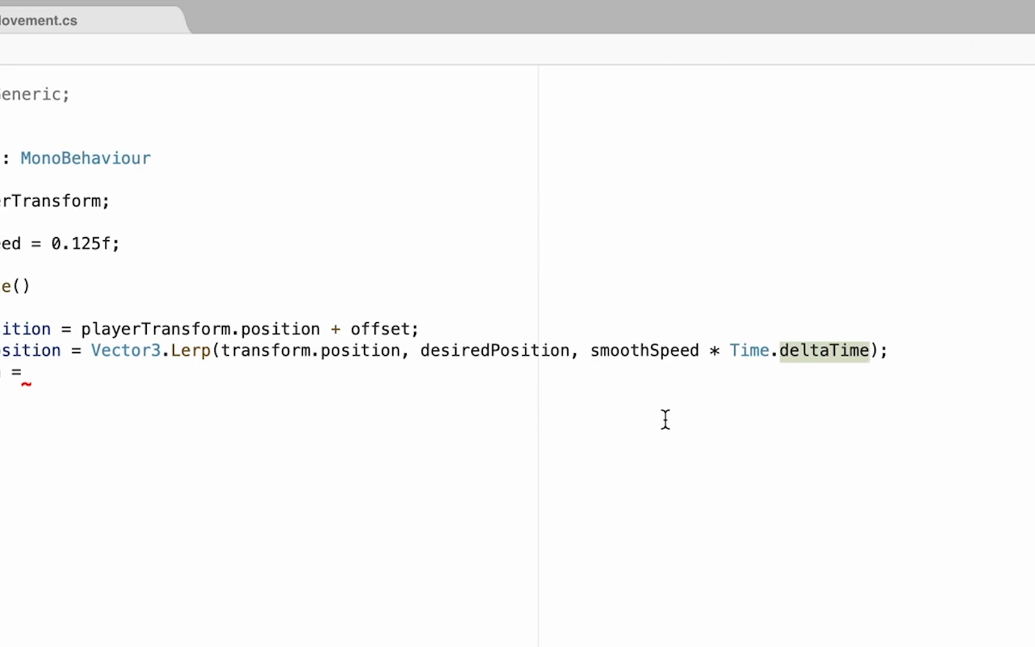
{"action": "left_click", "coordinate": [56, 20]}
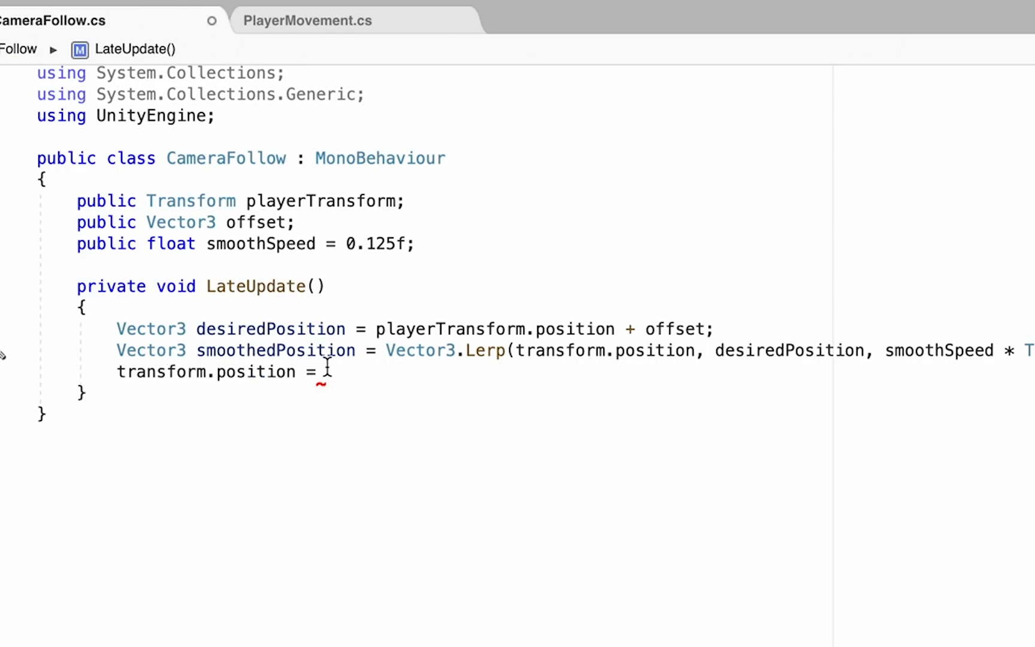
{"action": "type", "text": "smo"}
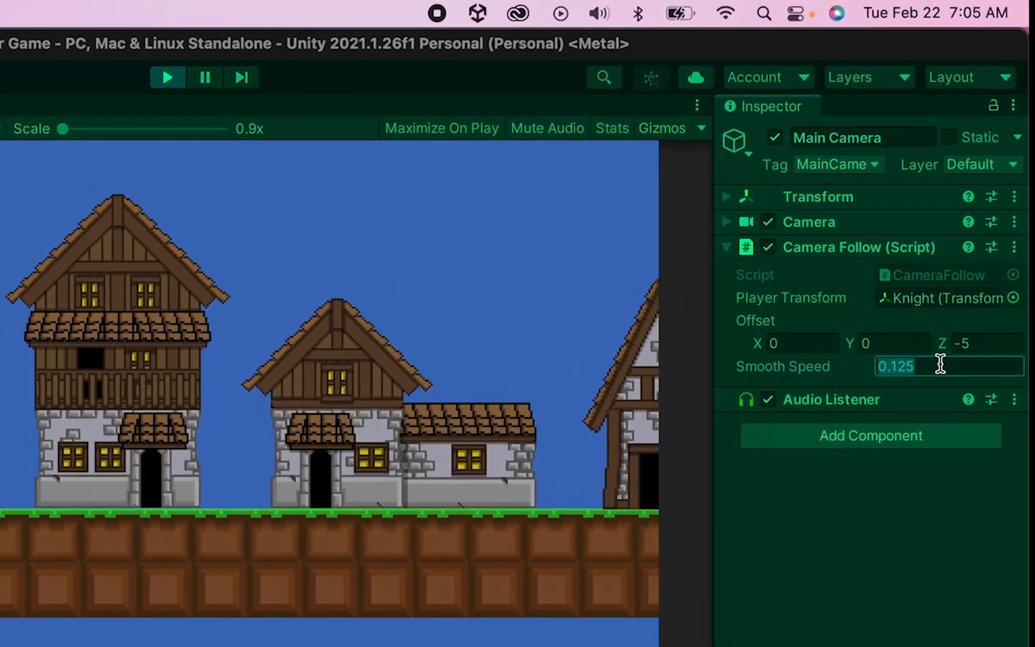
Step: While playing, change the Camera Follow Smooth Speed on Main Camera to 0.25
{"action": "type", "text": ".250"}
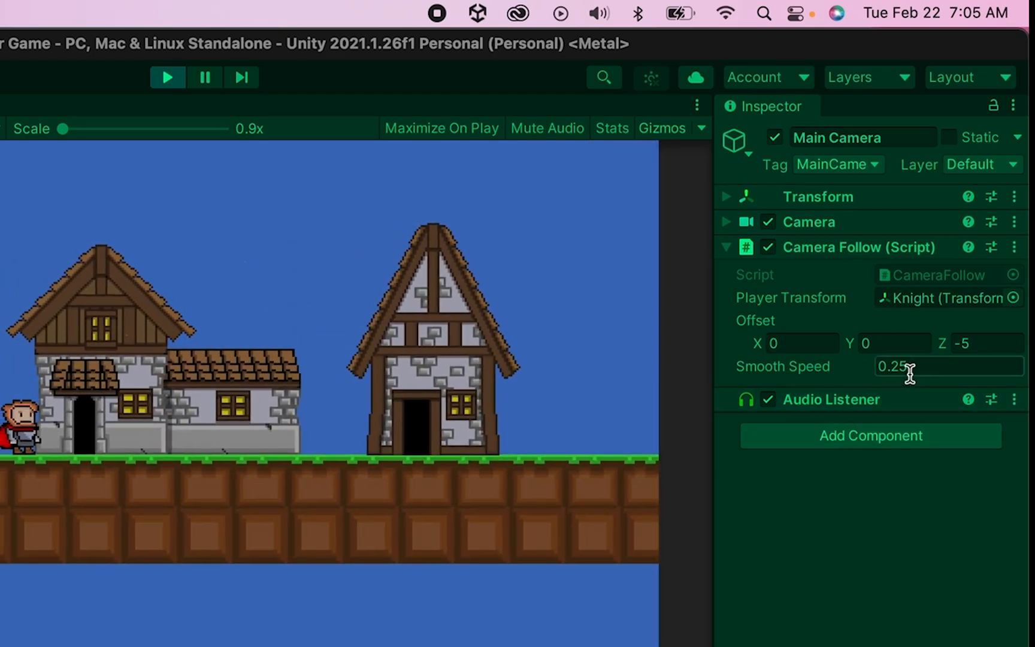
{"action": "left_click", "coordinate": [947, 366]}
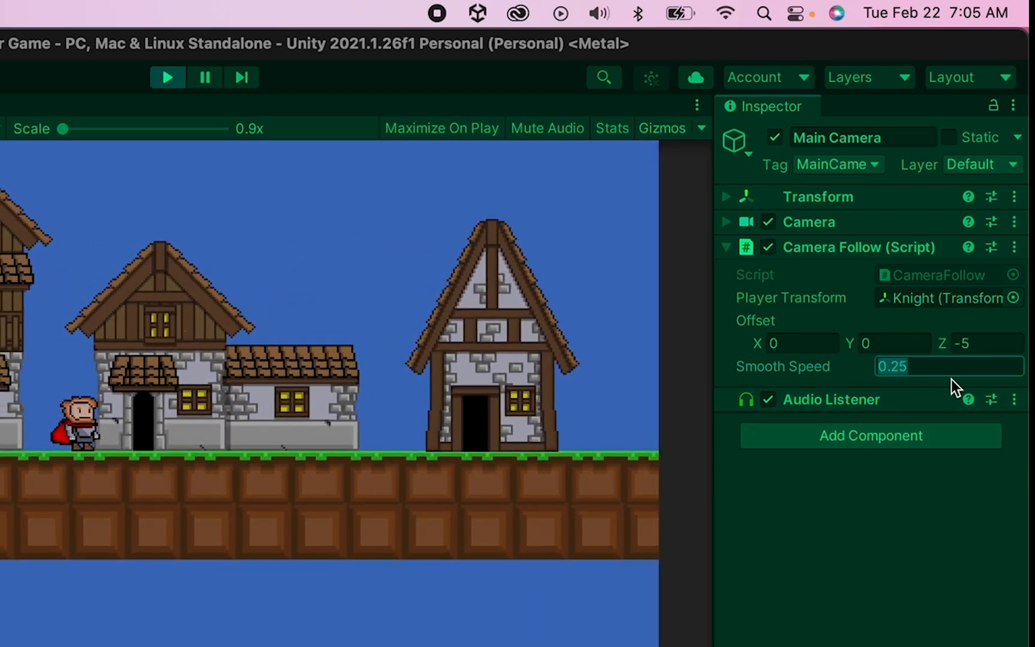